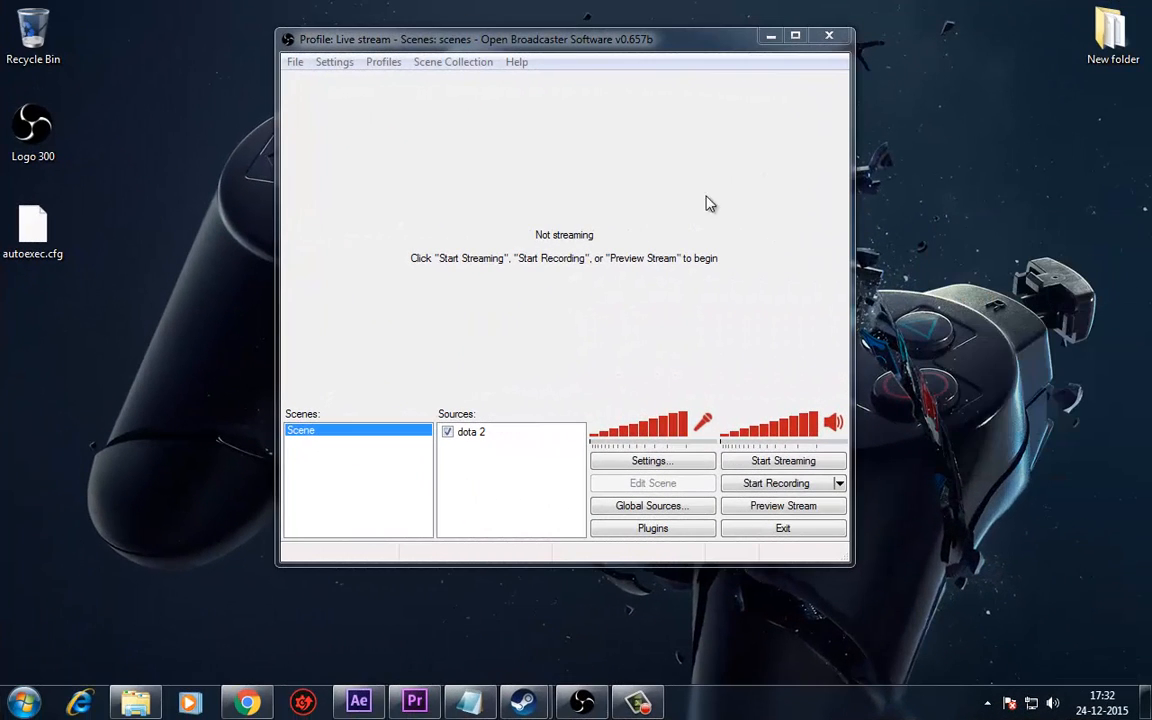
mouse_move(560, 225)
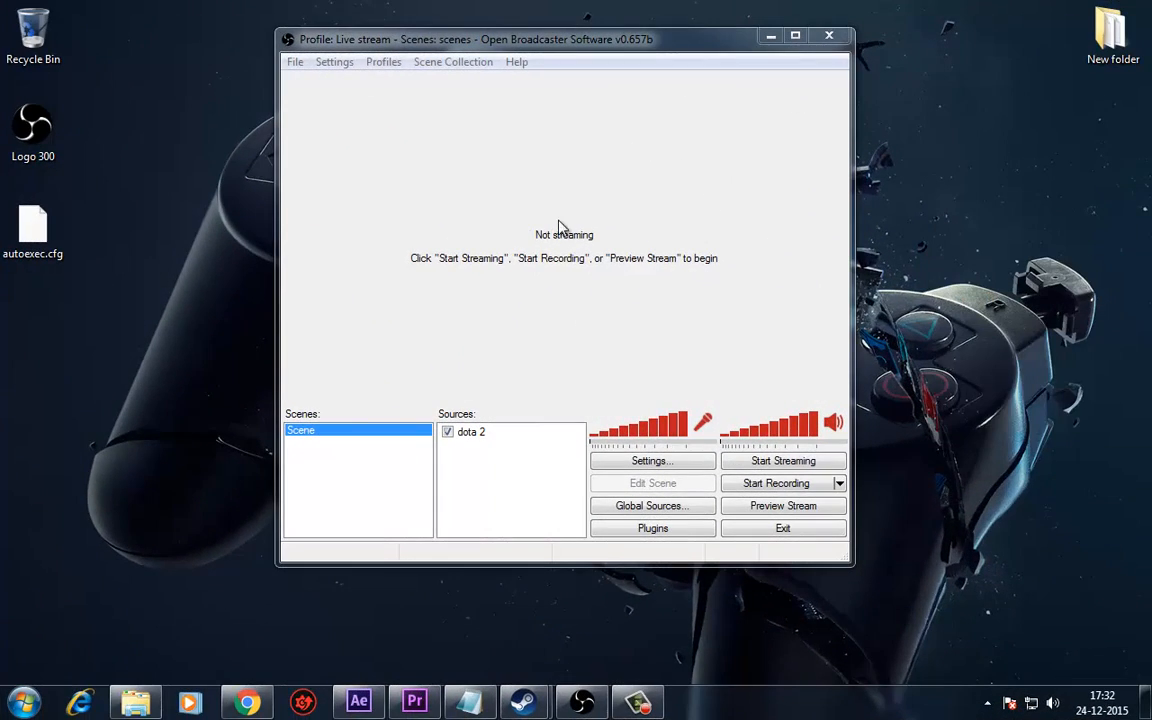
mouse_move(531, 225)
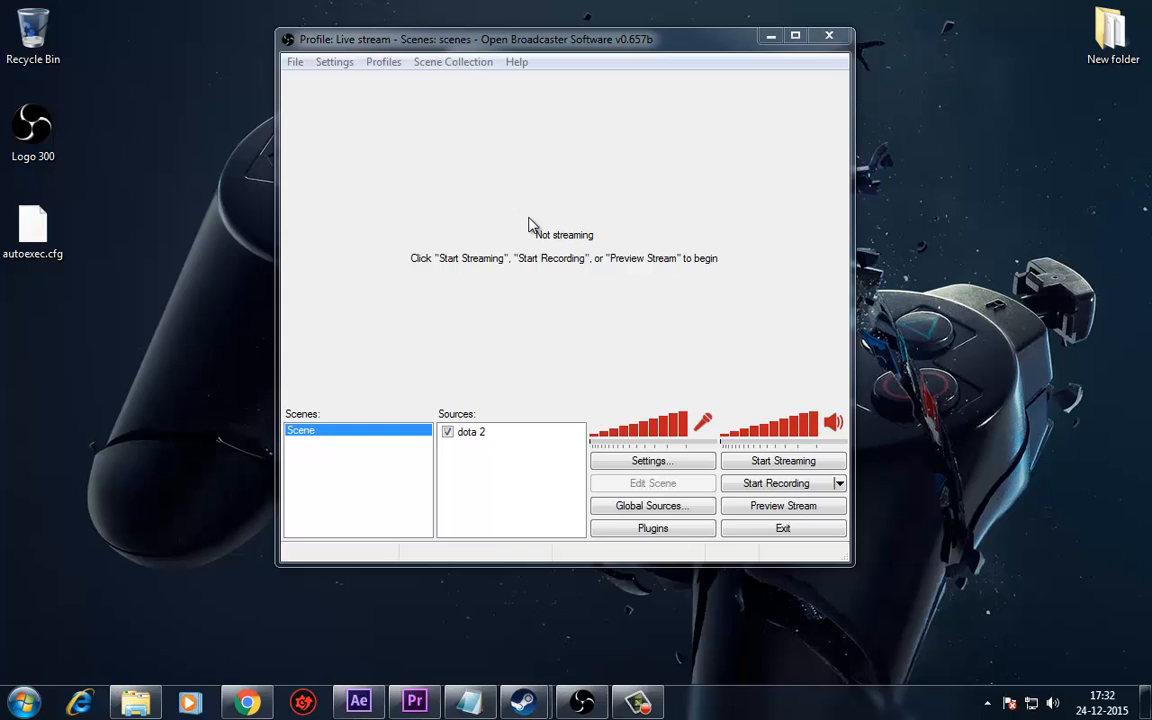
mouse_move(531, 205)
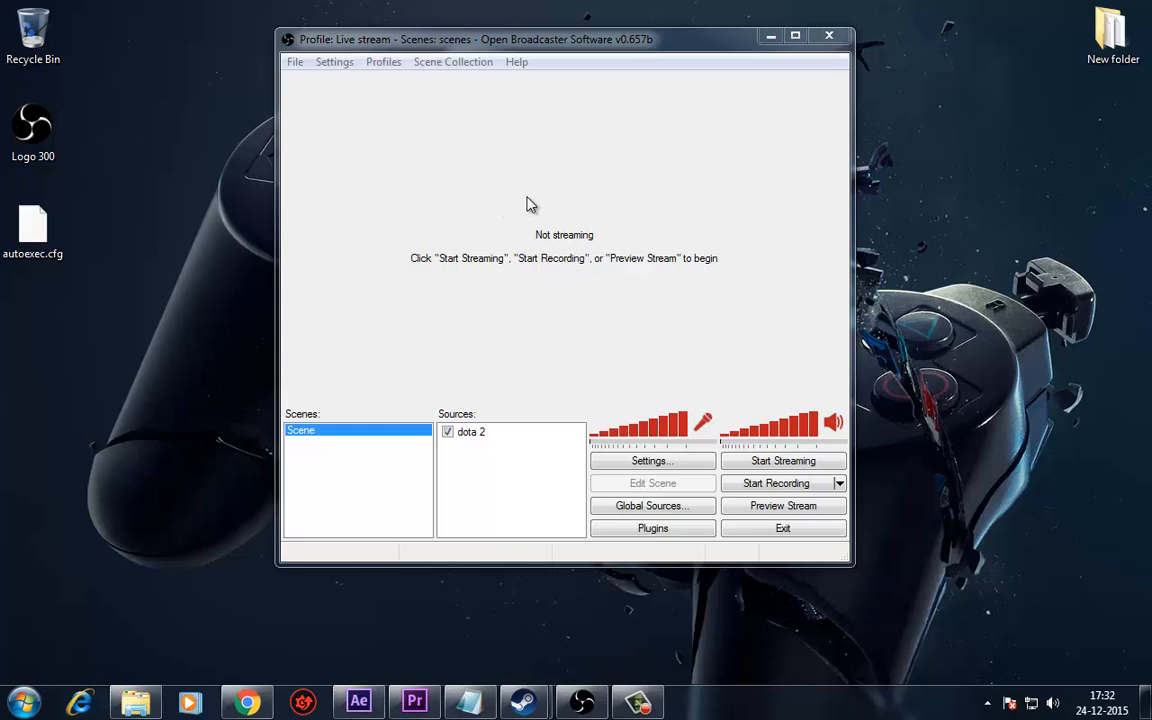
mouse_move(378, 100)
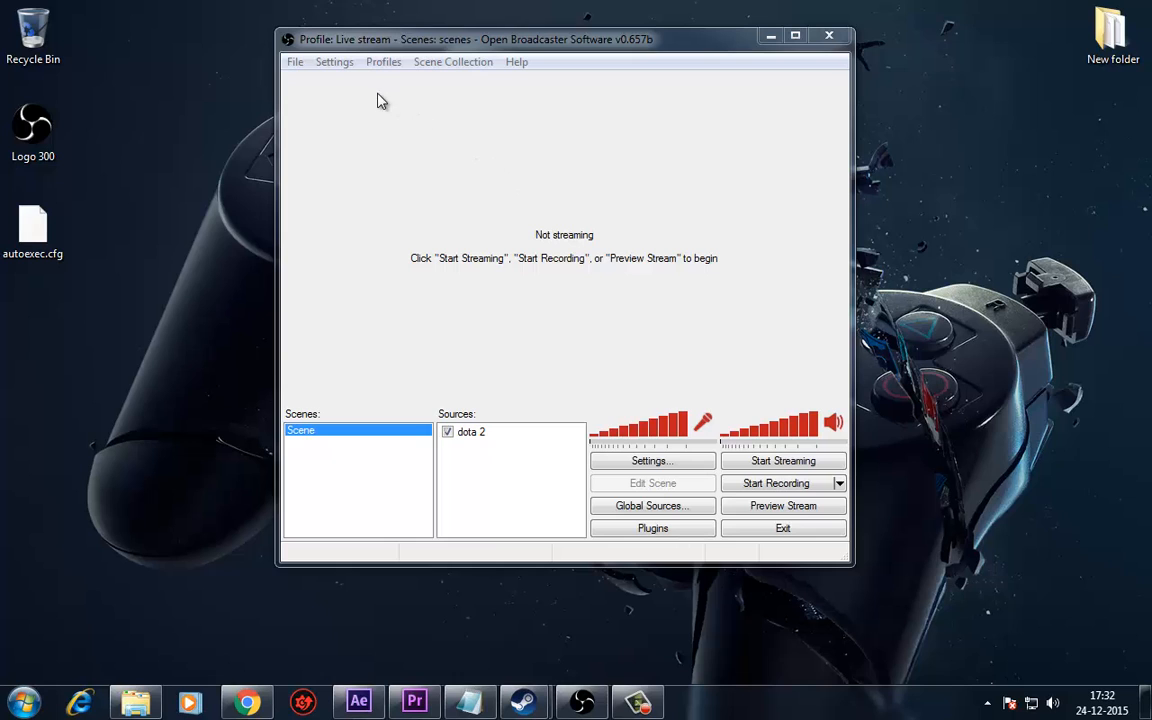
Open the Settings window and add a new setting profile named 'recording'
click(334, 61)
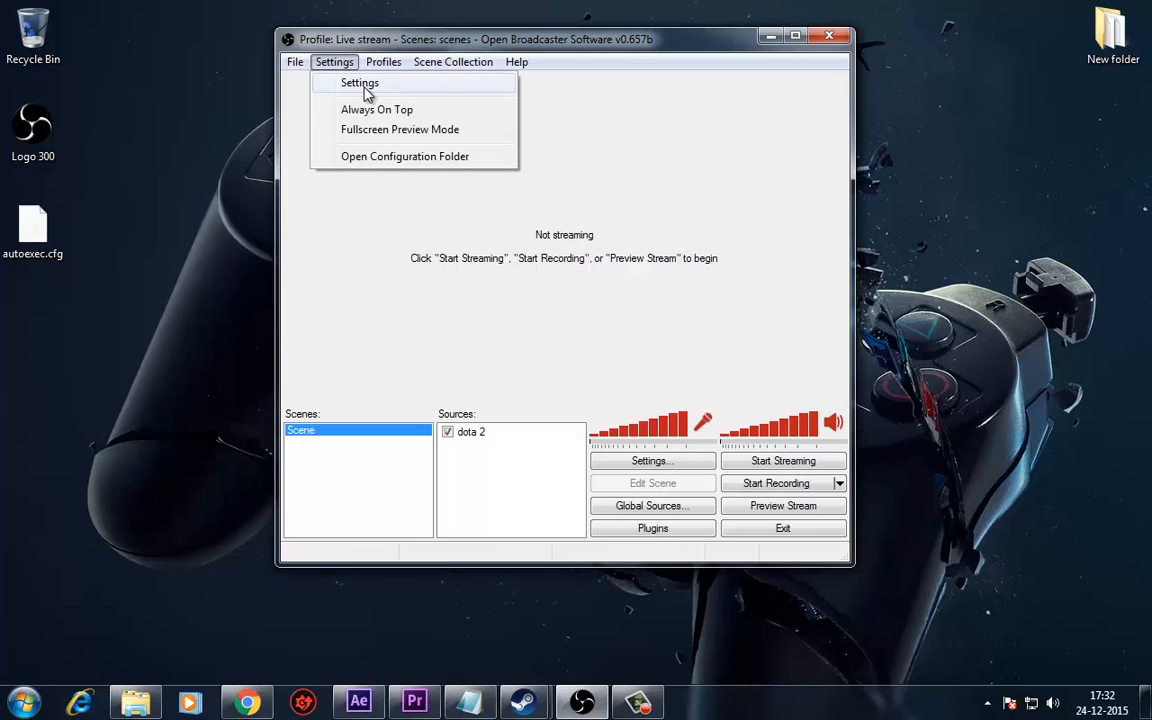
click(359, 82)
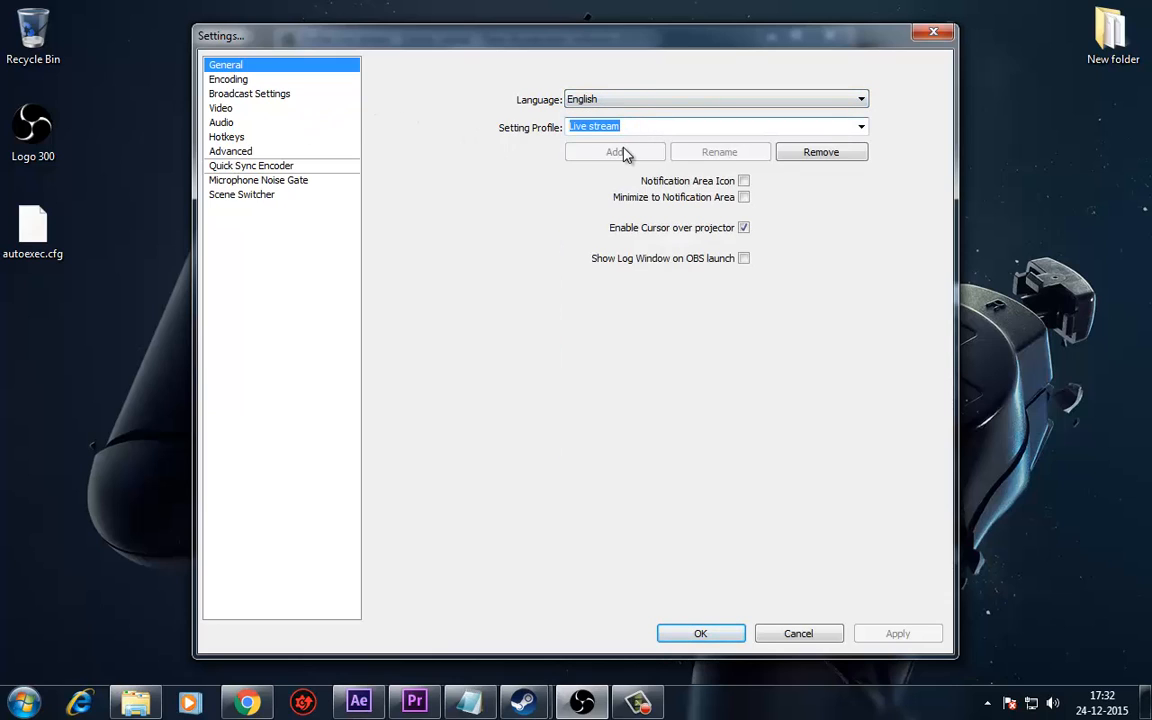
text(recording)
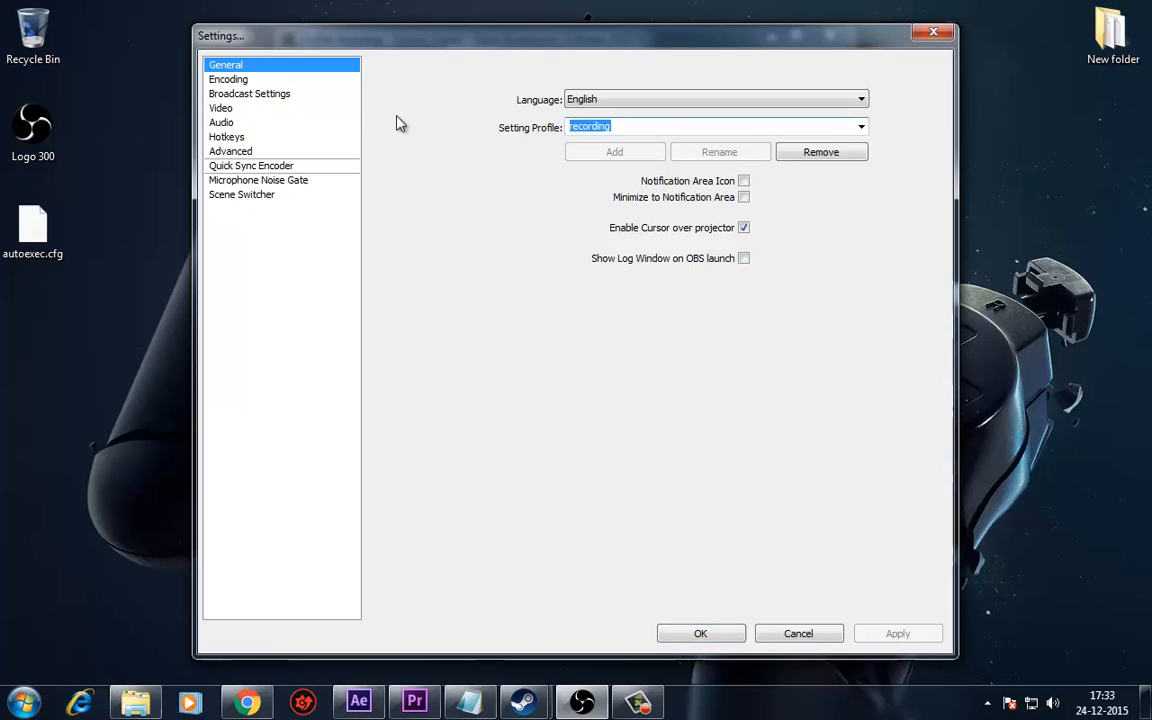
mouse_move(321, 93)
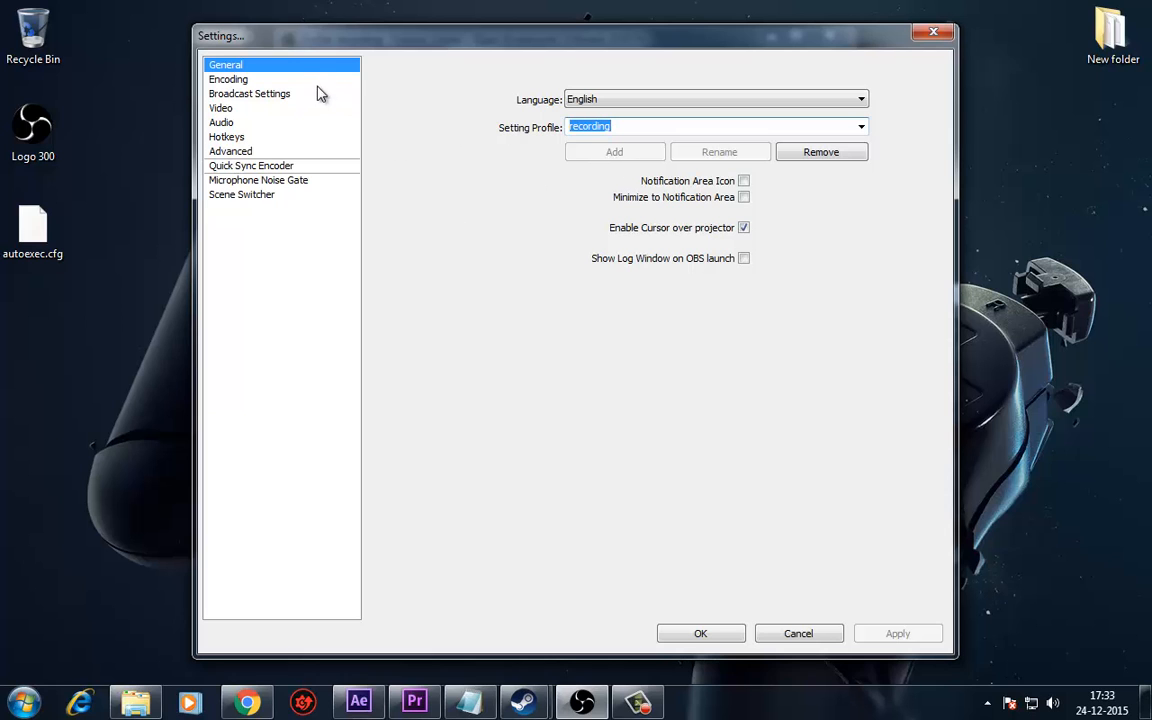
On the Encoding page, untick Use CBR, keep quality balance 10, and use custom buffer size 0
click(228, 79)
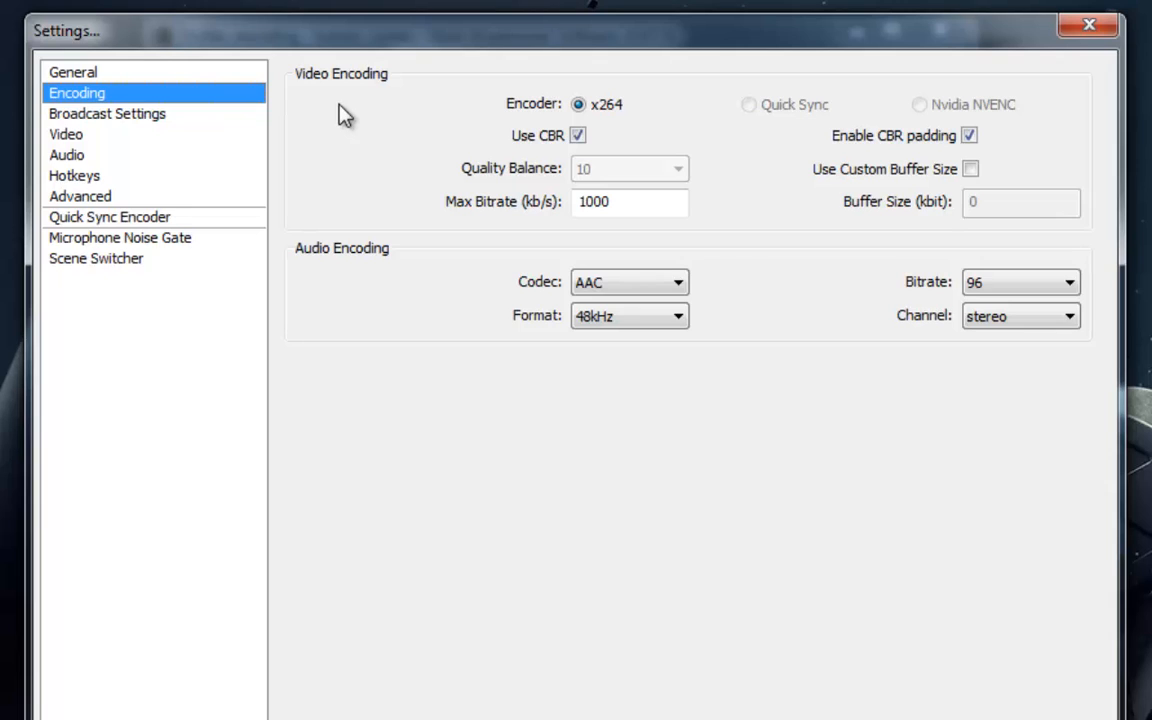
mouse_move(618, 143)
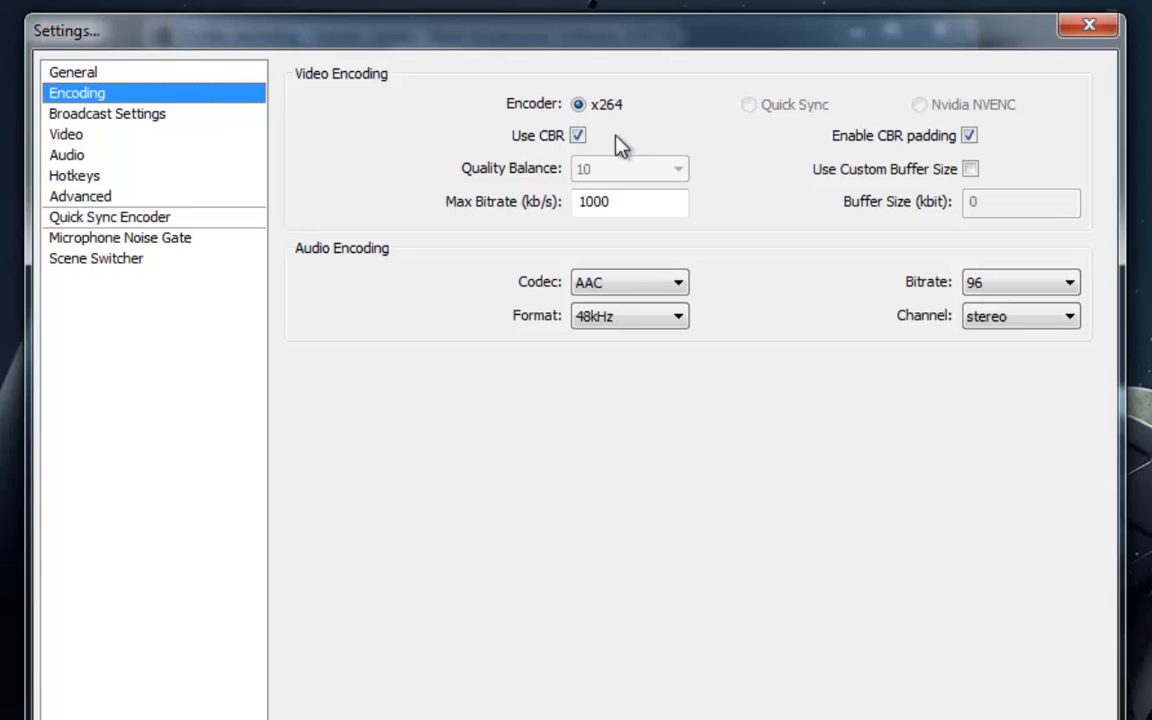
click(577, 135)
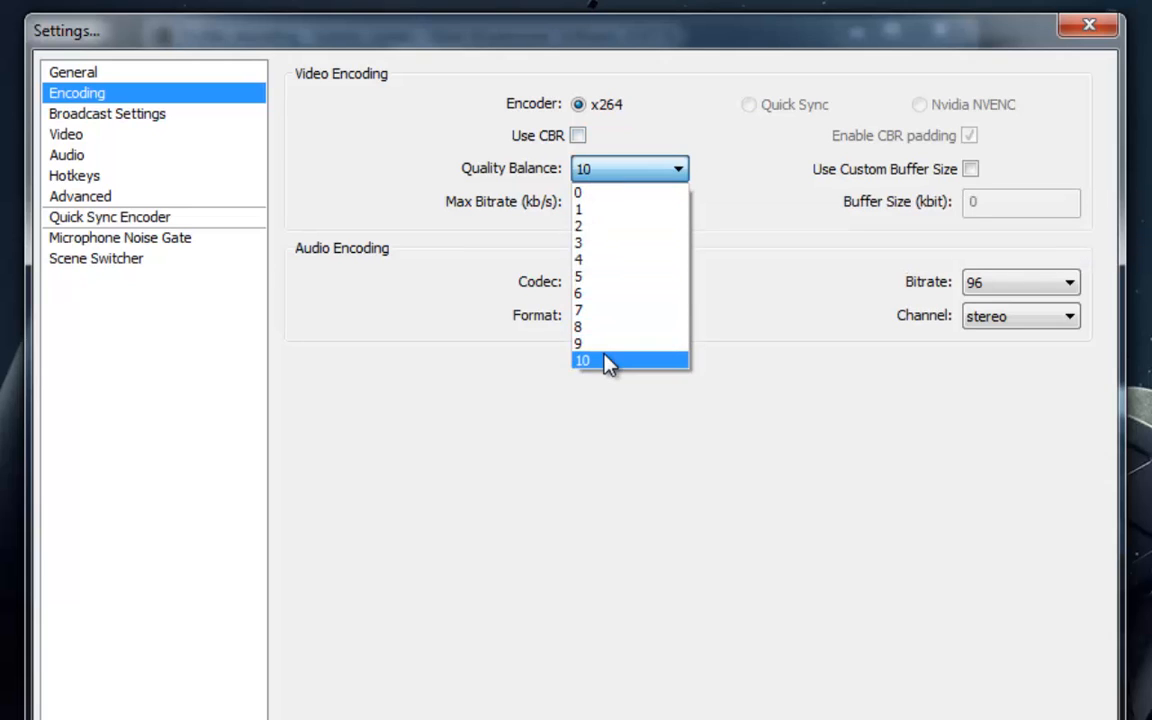
click(582, 360)
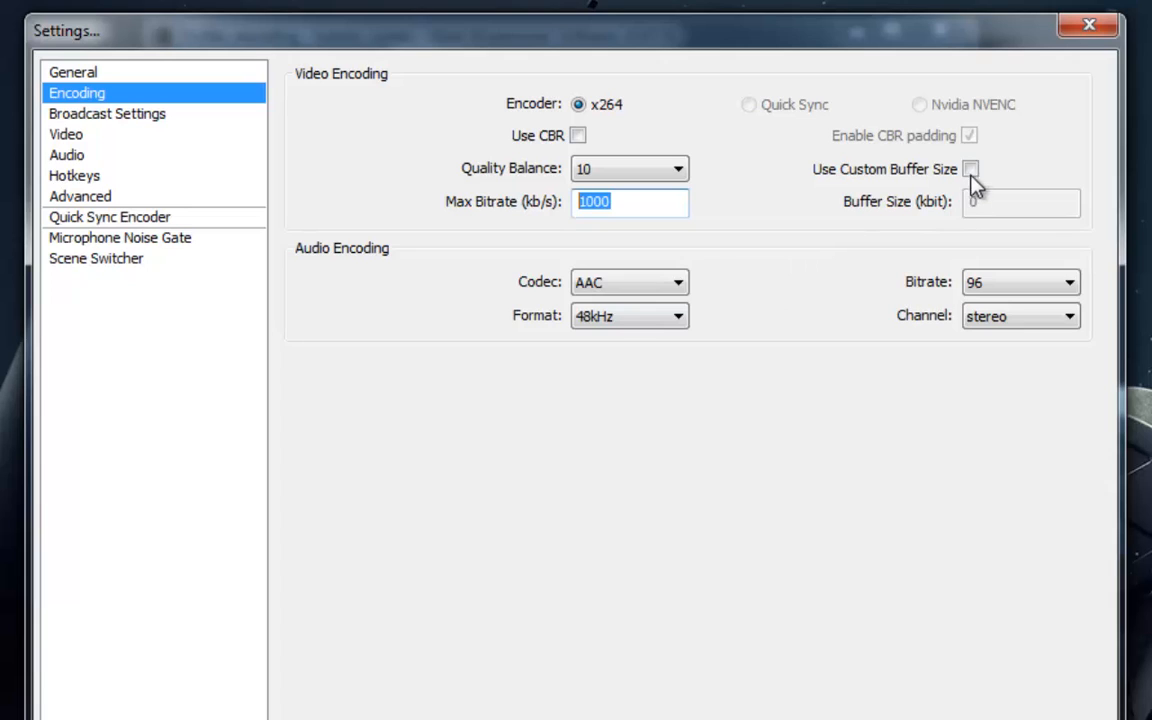
click(969, 168)
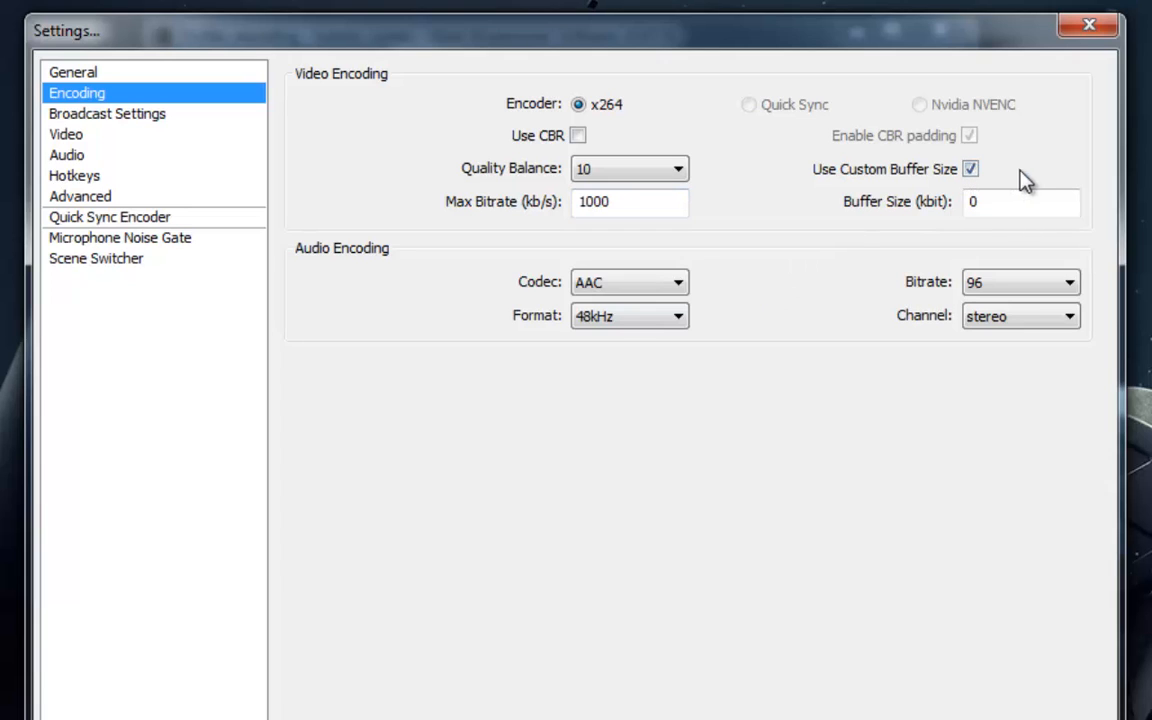
click(1020, 201)
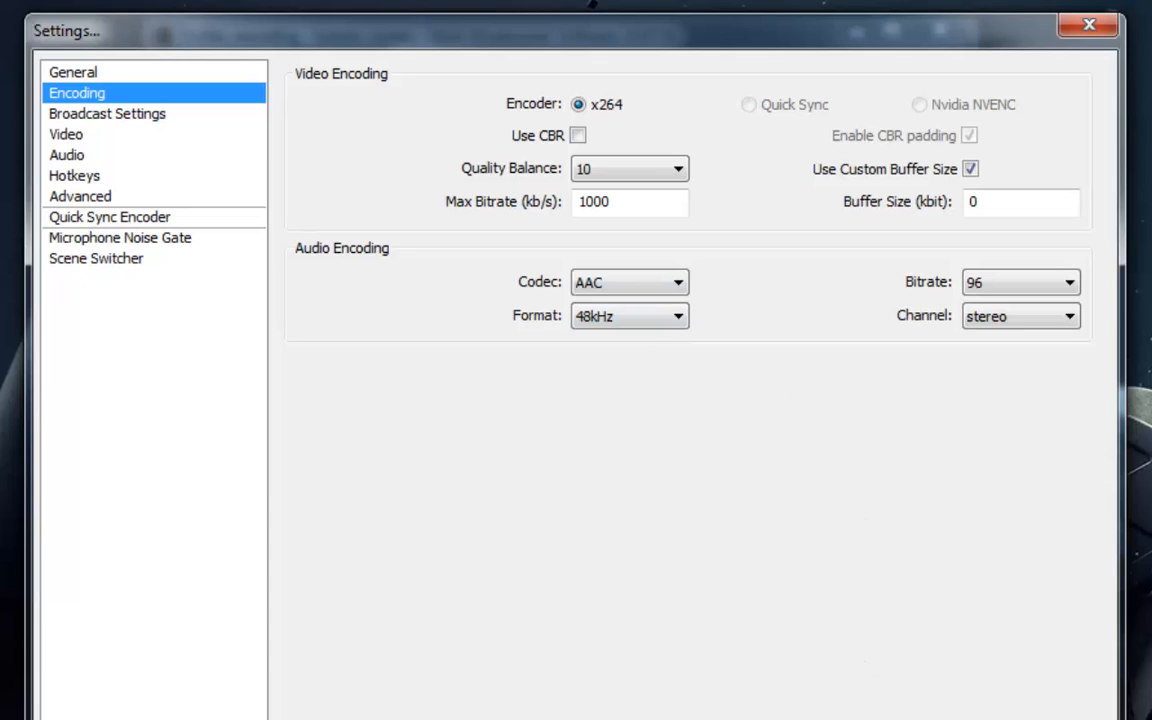
click(80, 196)
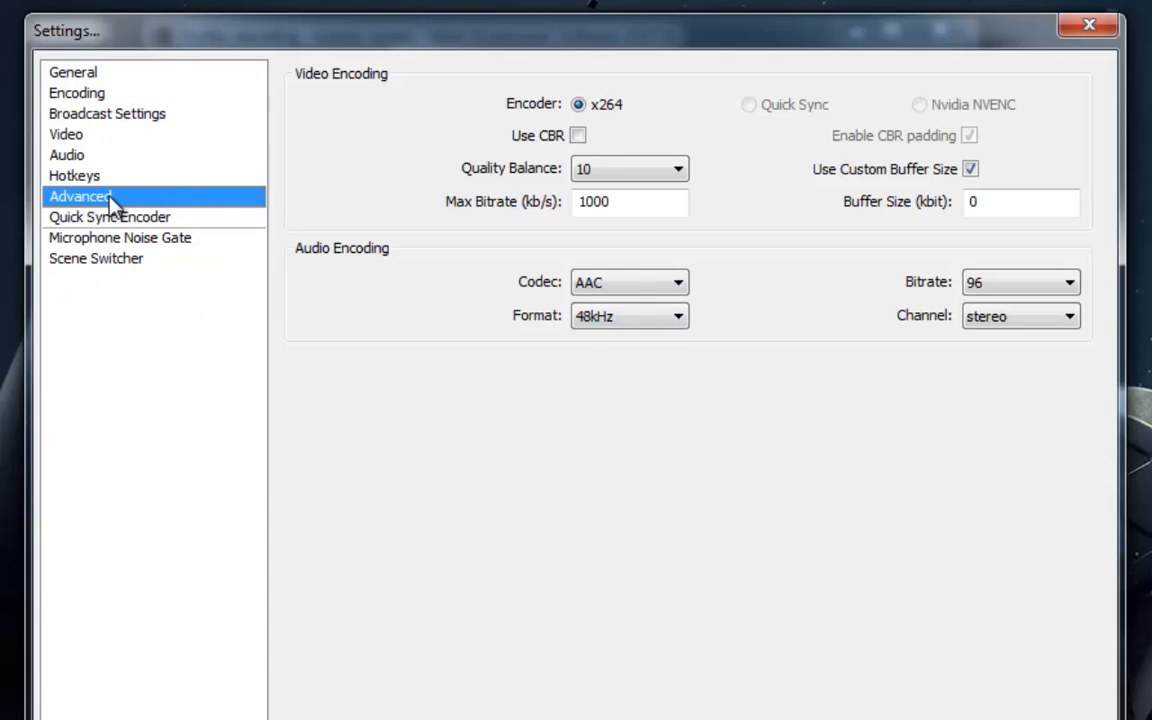
Set the x264 CPU preset to ultrafast, accept the warning, and leave encoding profile on high
click(80, 196)
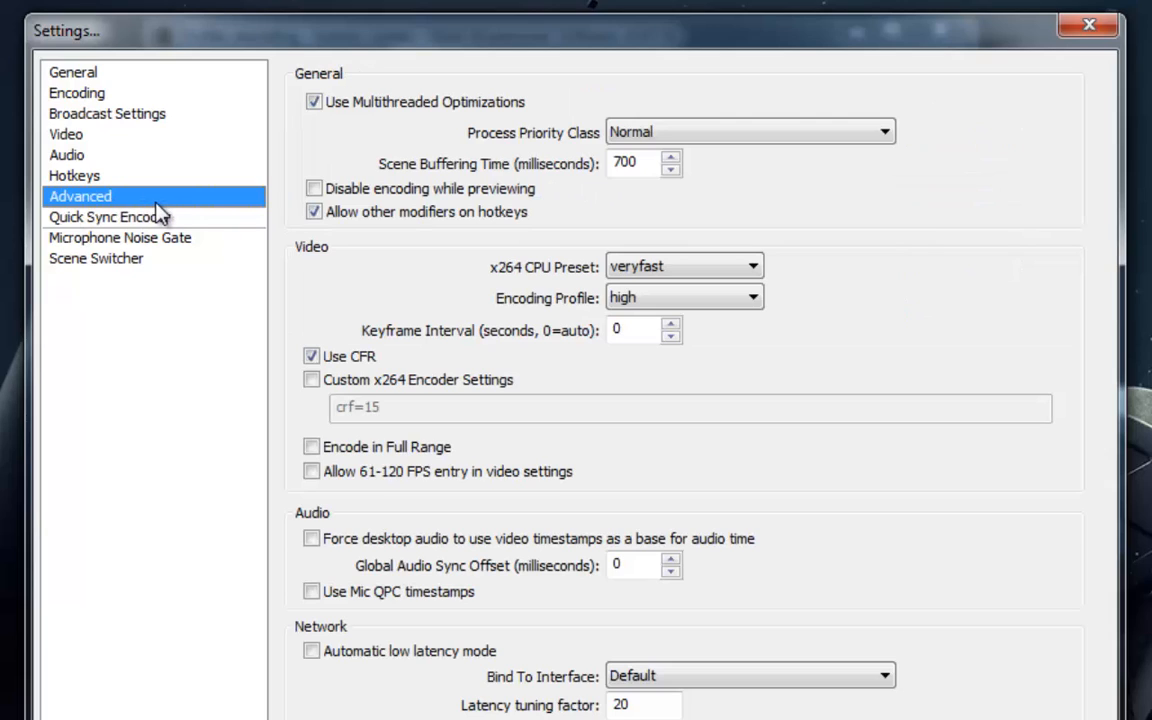
mouse_move(340, 337)
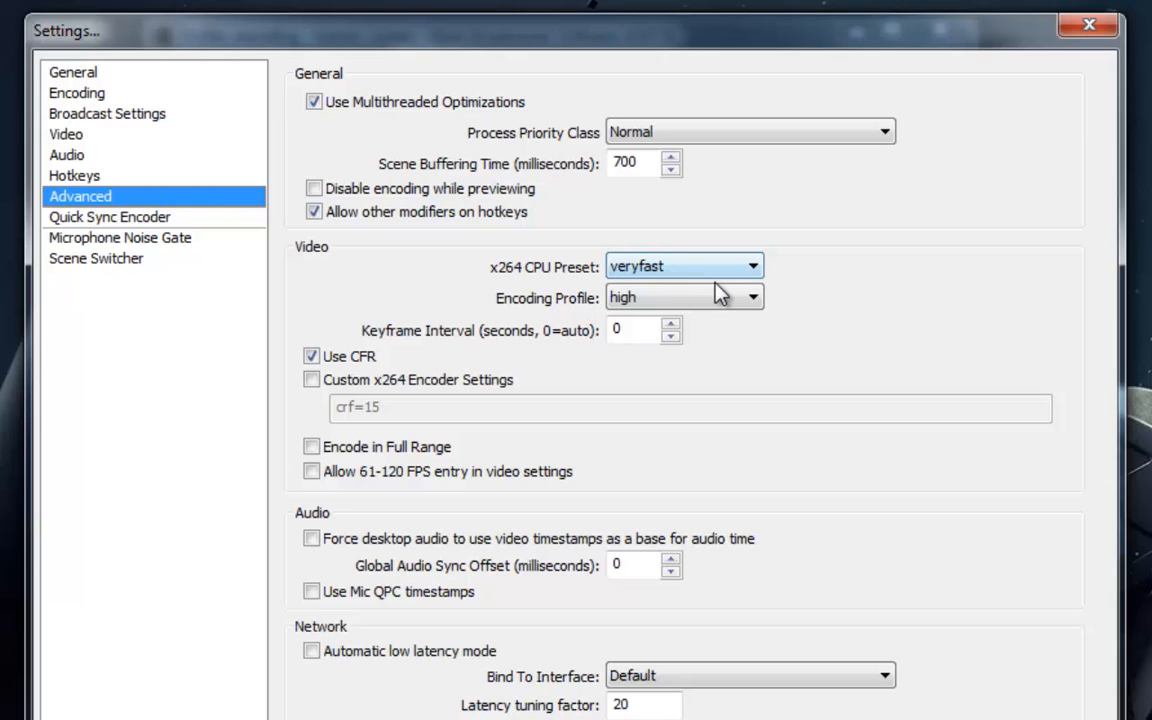
click(684, 266)
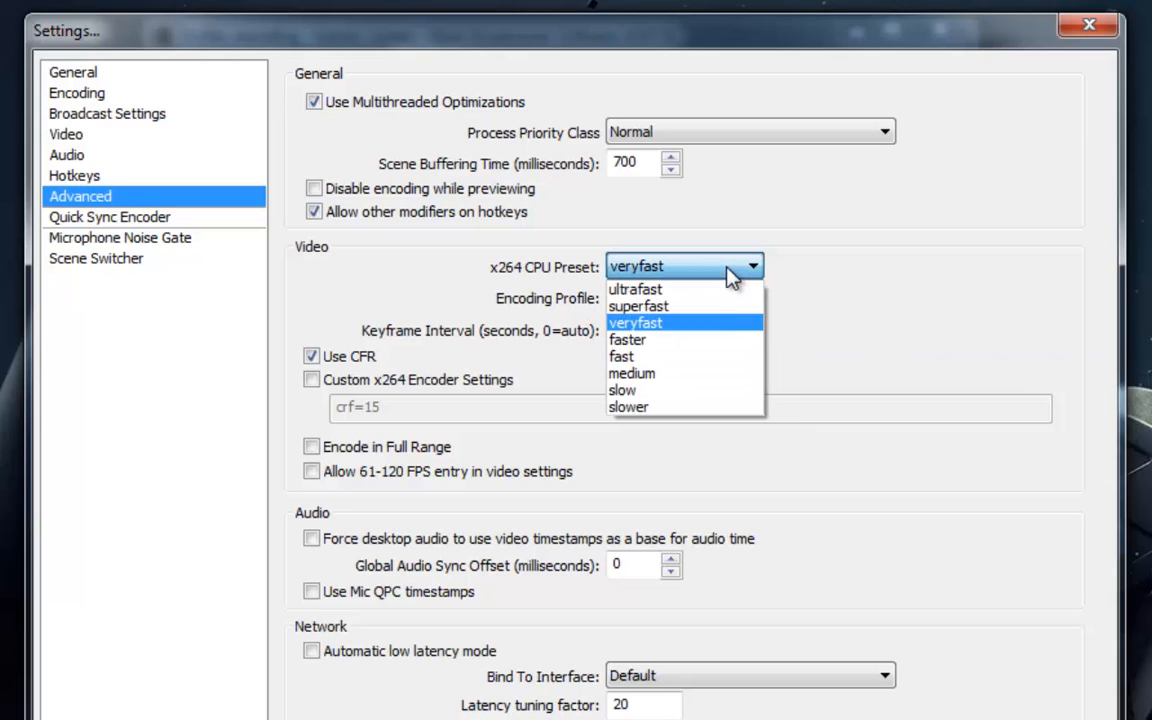
click(636, 289)
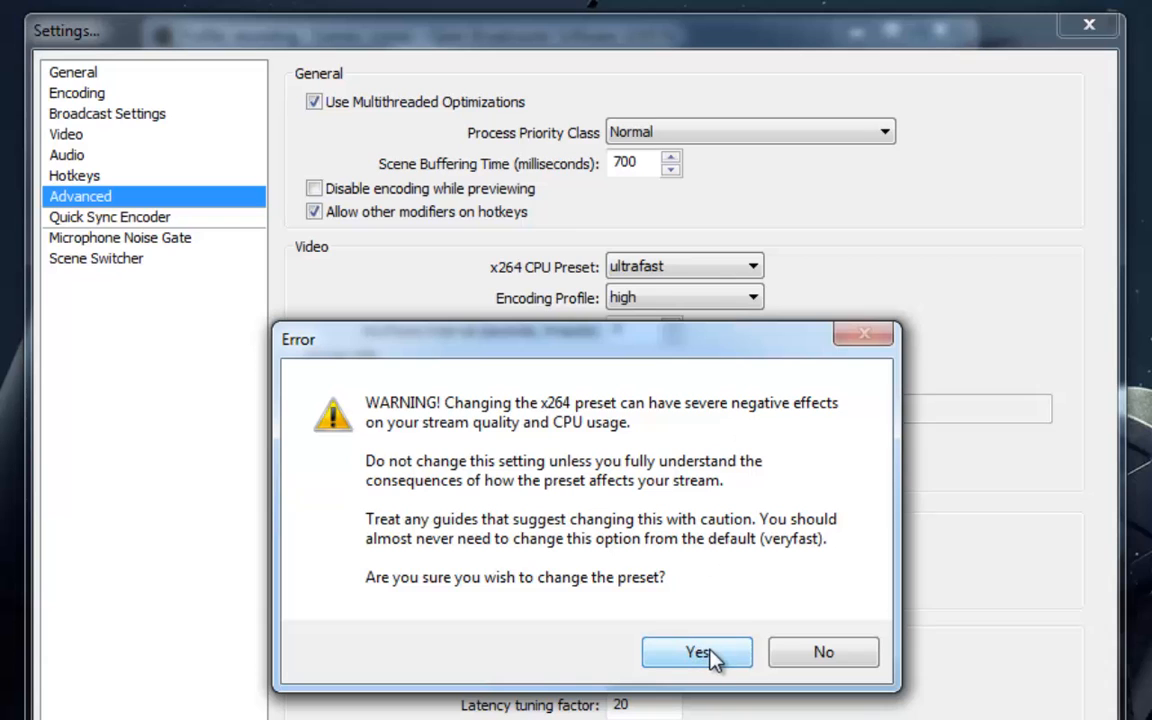
click(697, 651)
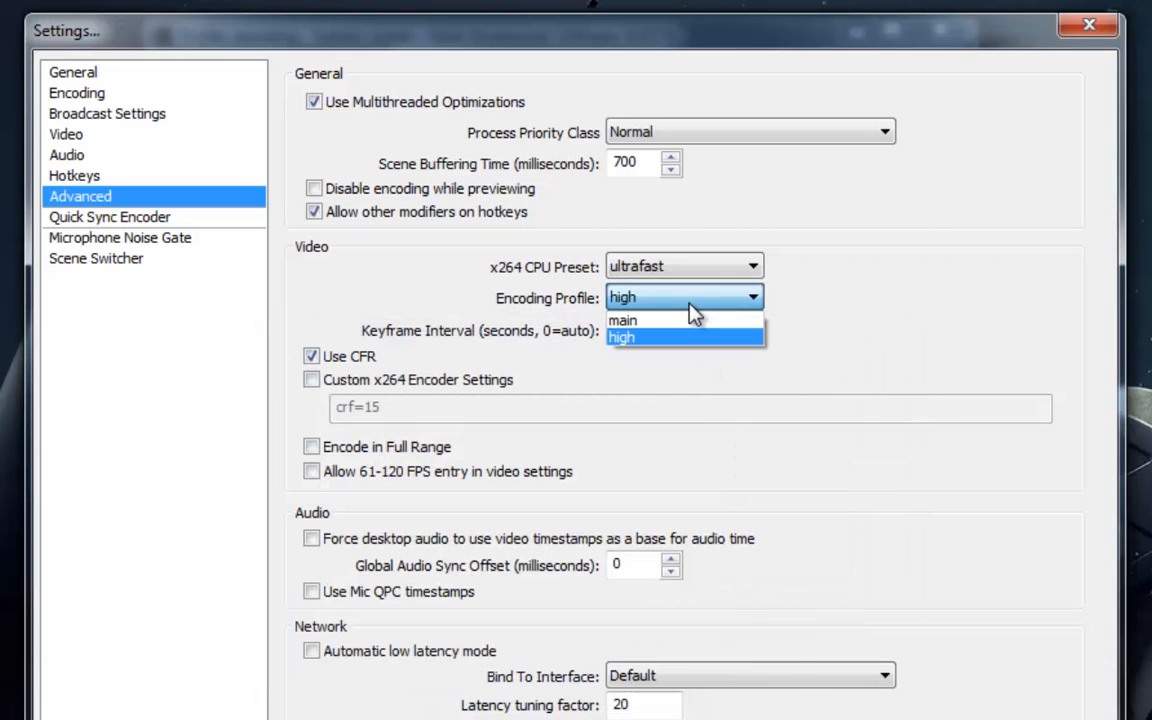
click(622, 337)
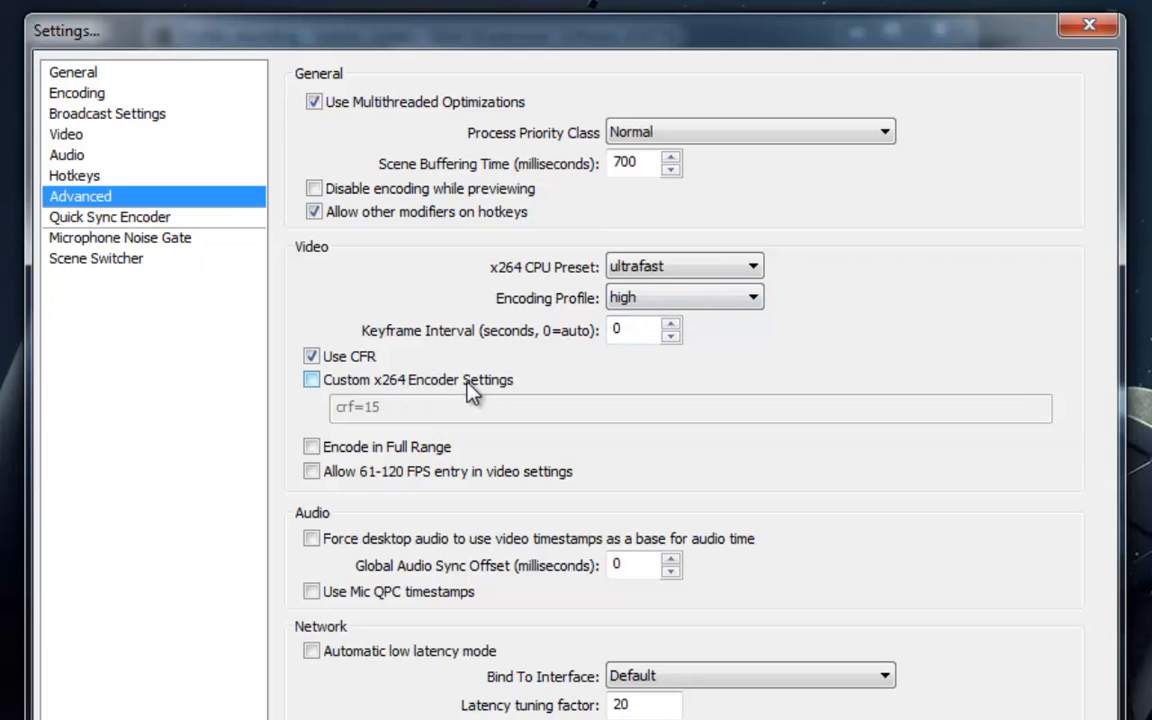
Enable custom x264 encoder settings and enter crf=15 after trying other crf values
click(311, 379)
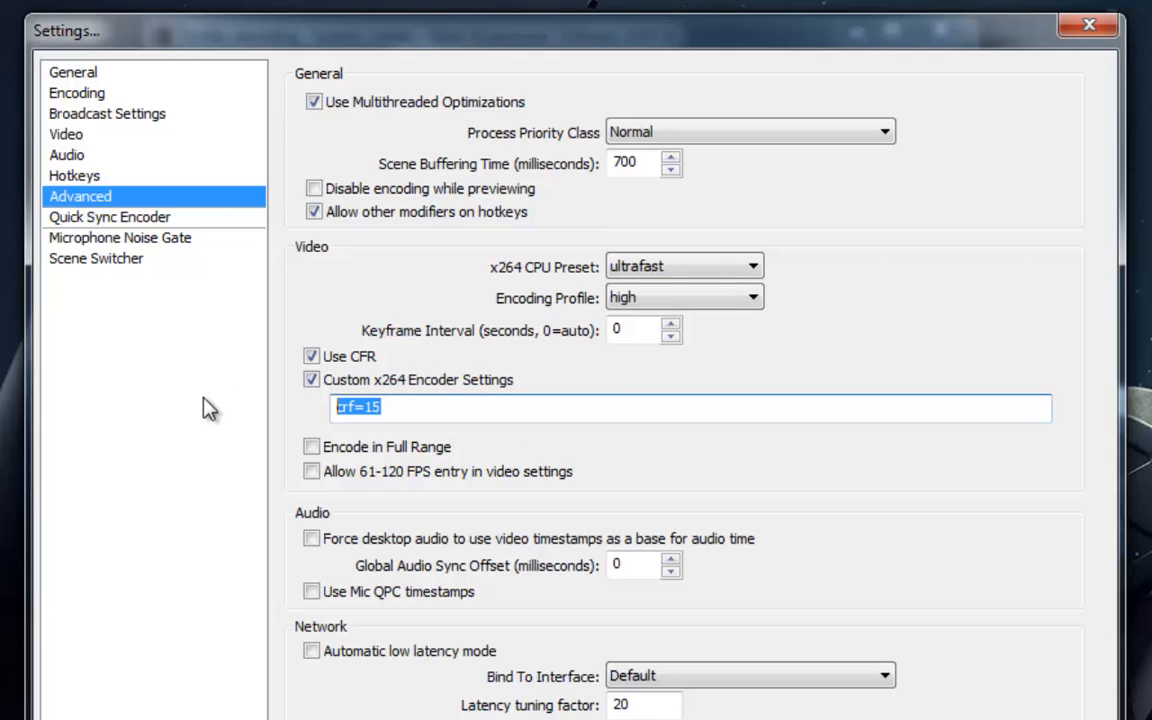
text(c)
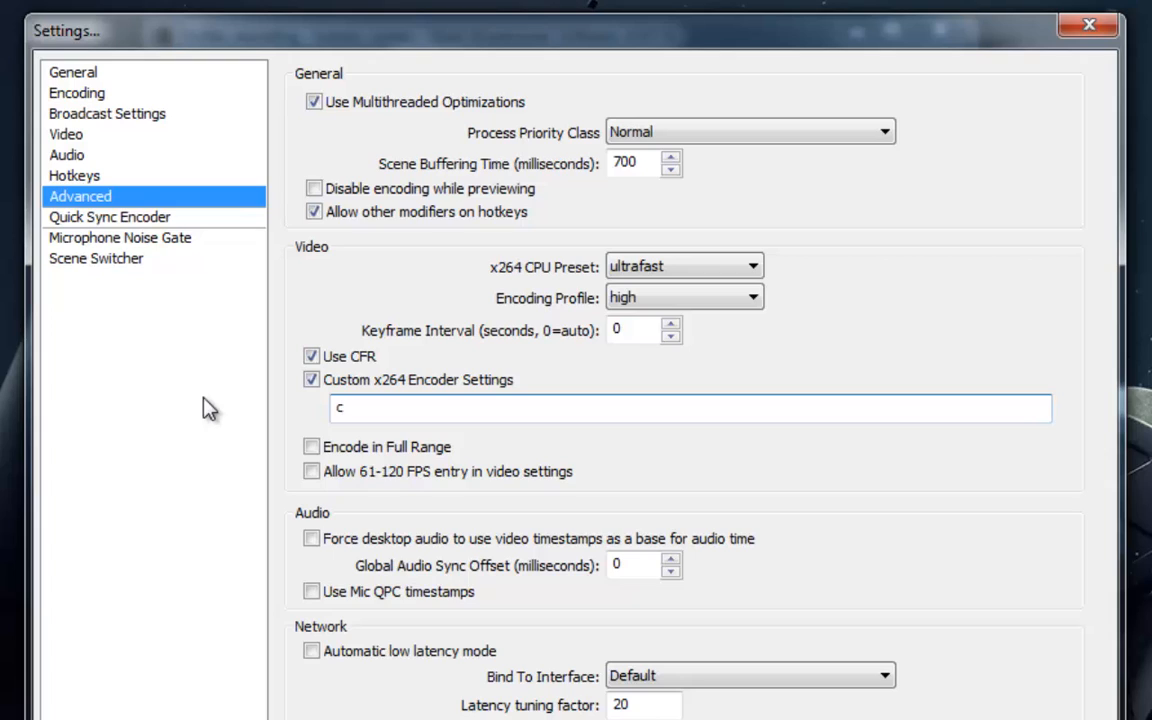
text(rf)
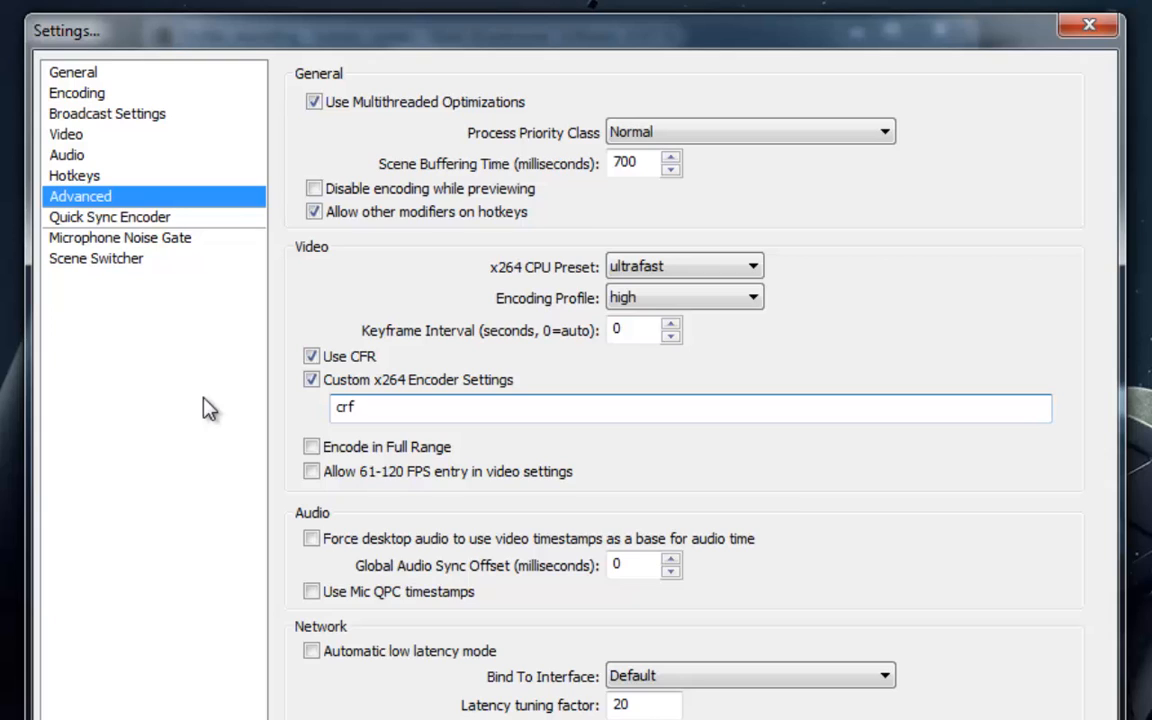
text(=)
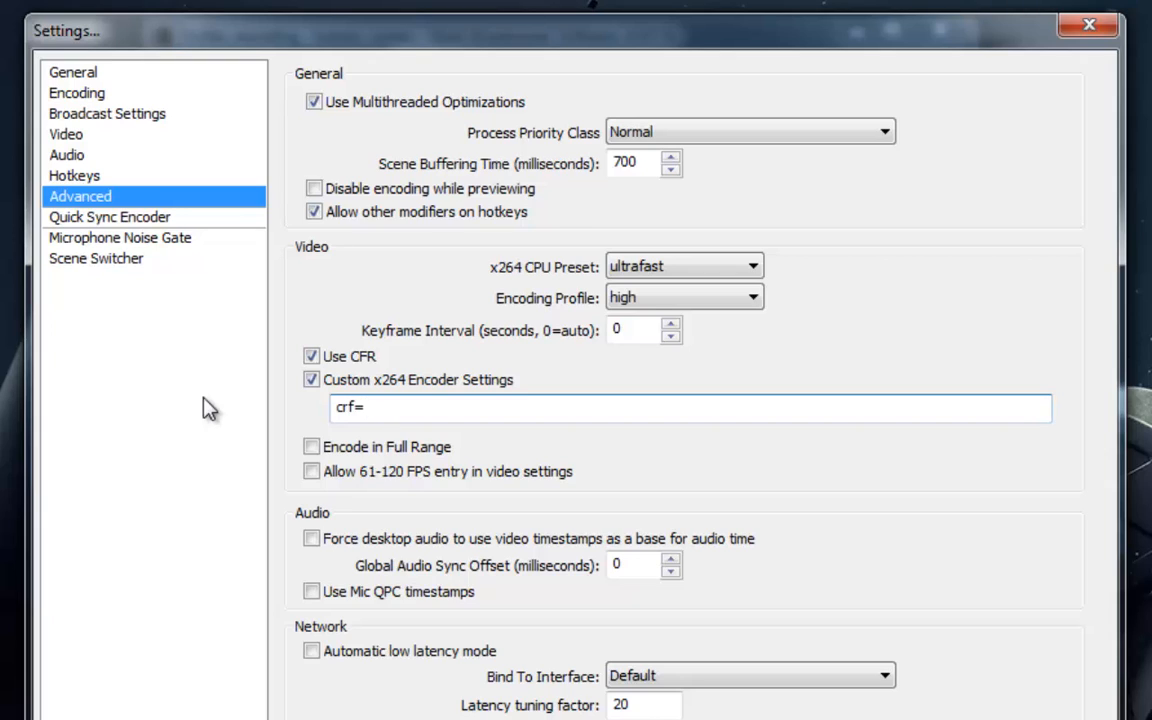
text(22)
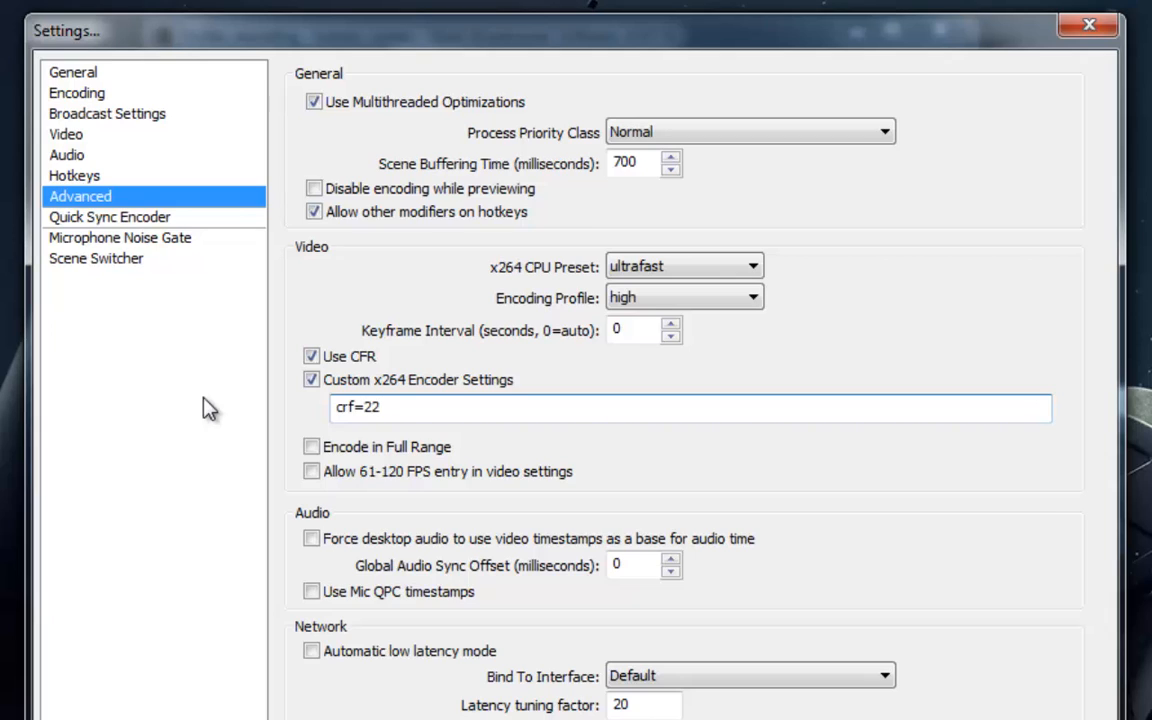
key(Backspace)
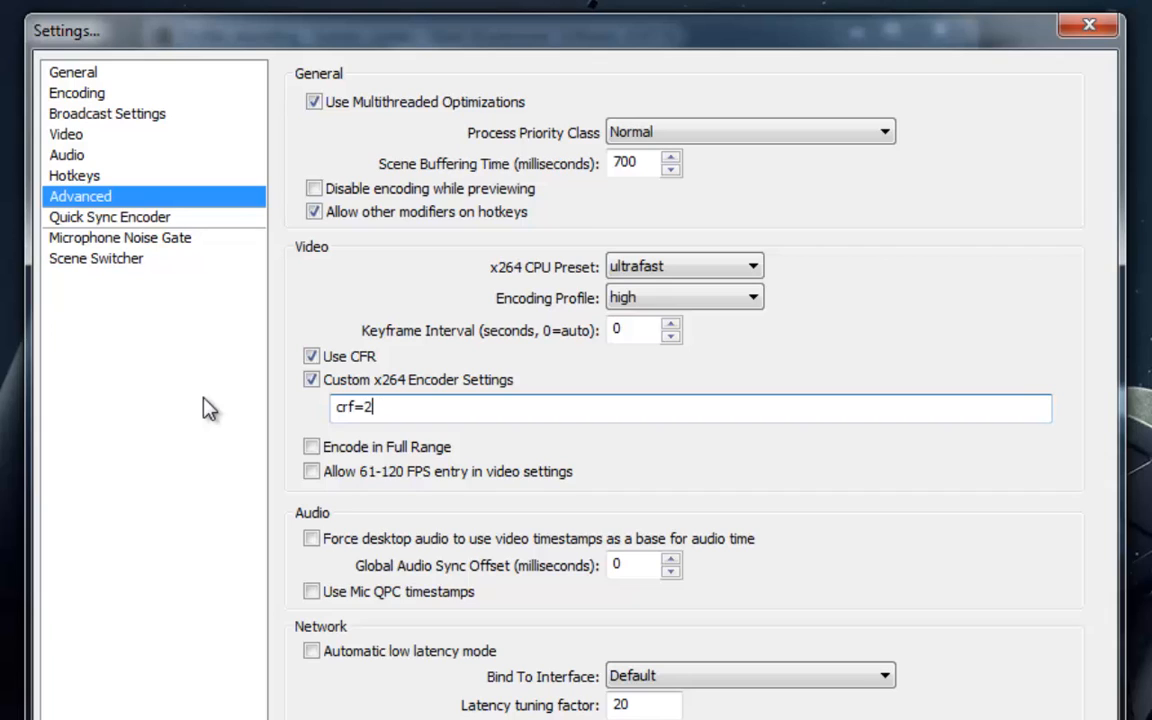
text(19)
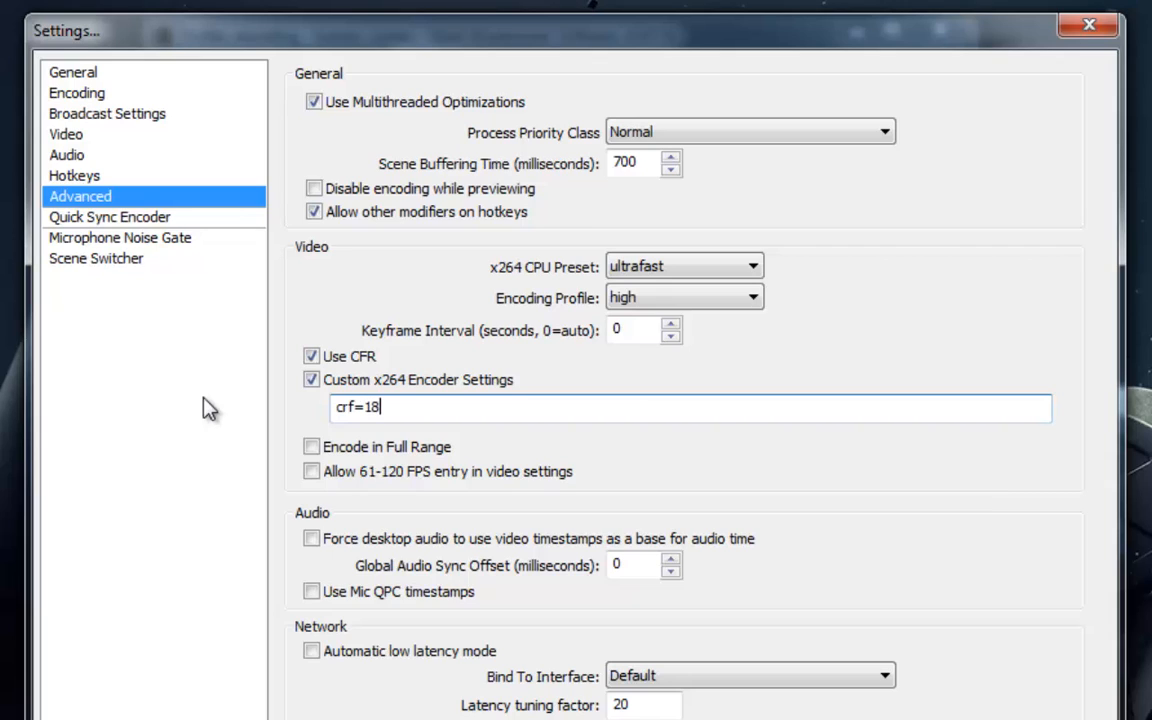
key(Backspace)
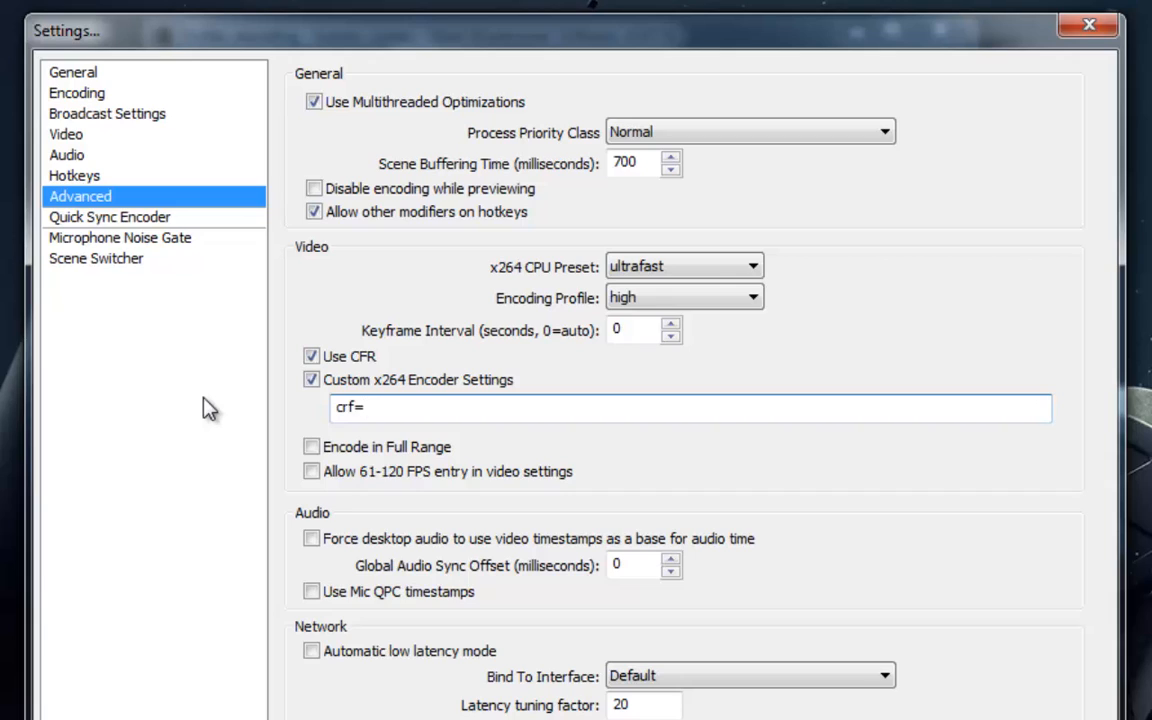
text(15)
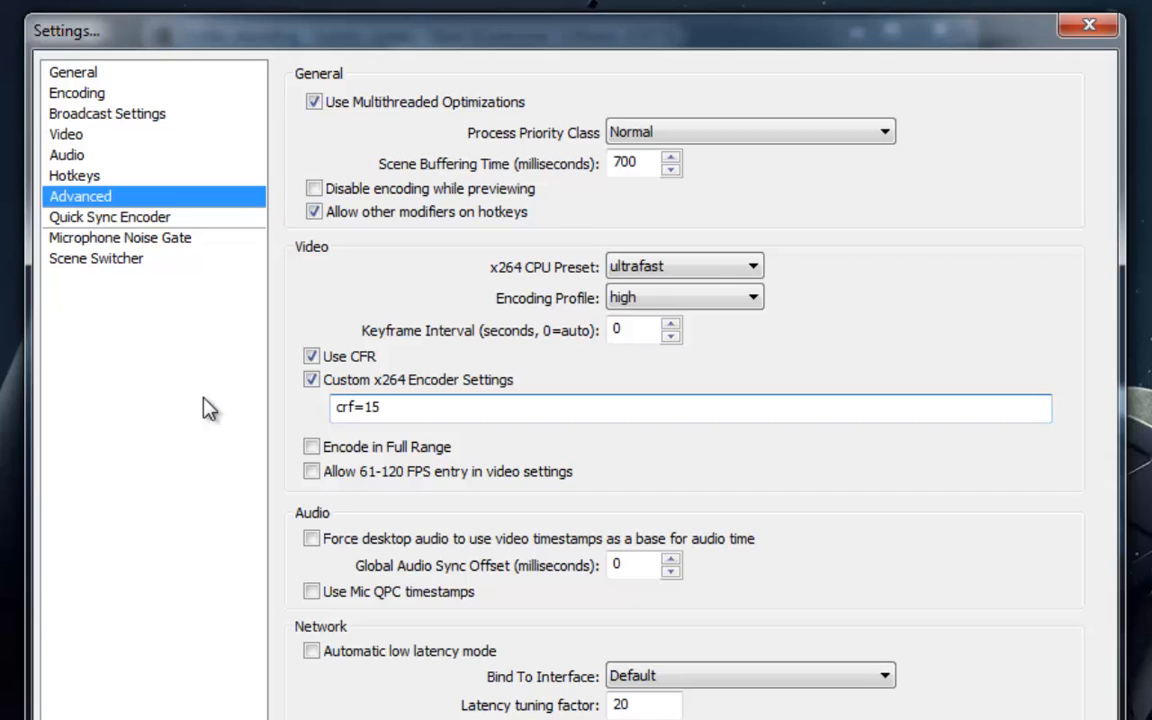
triple_click(360, 407)
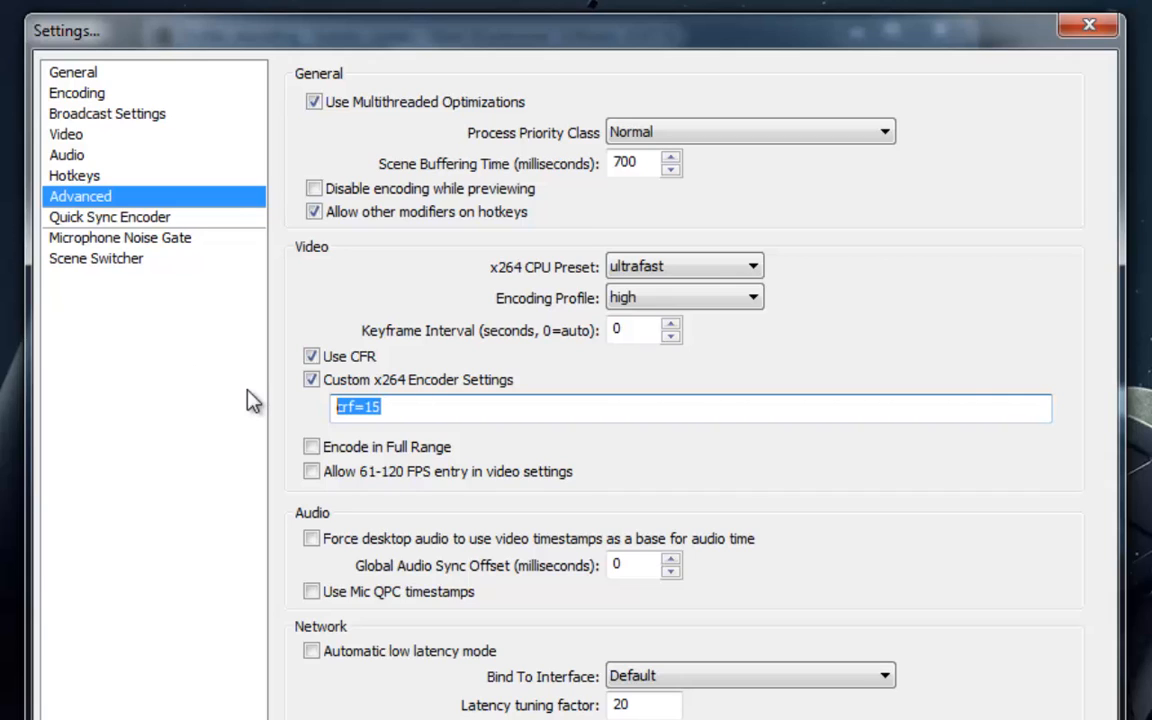
mouse_move(588, 405)
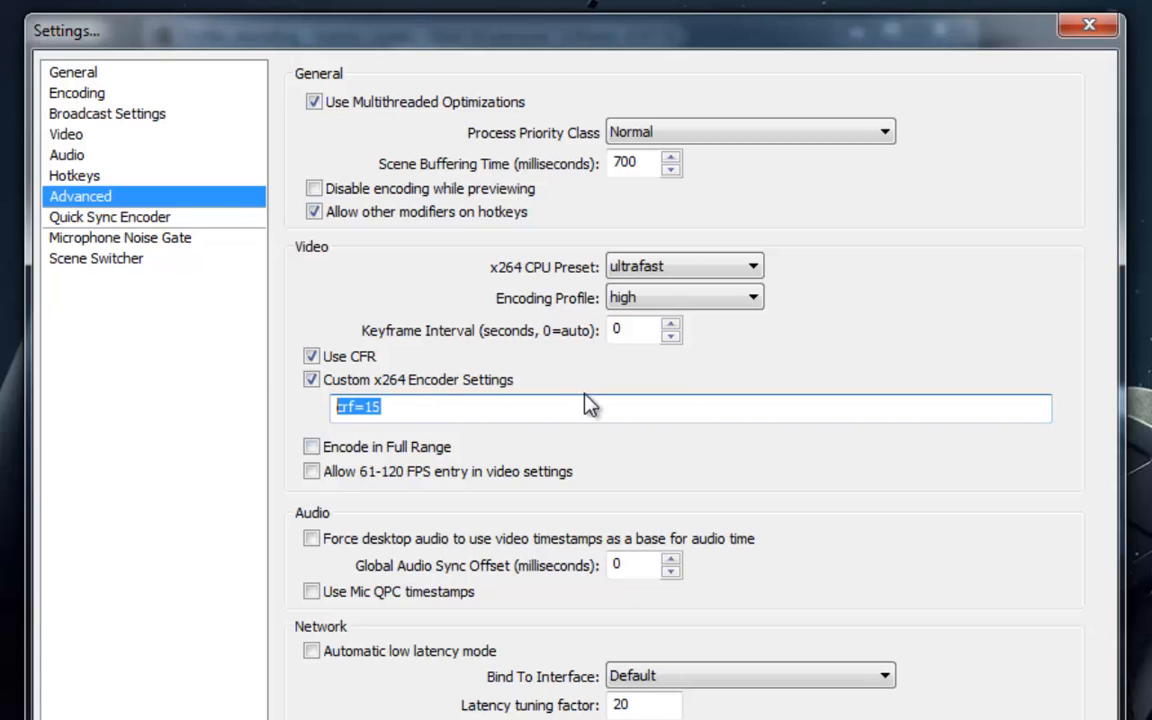
mouse_move(505, 412)
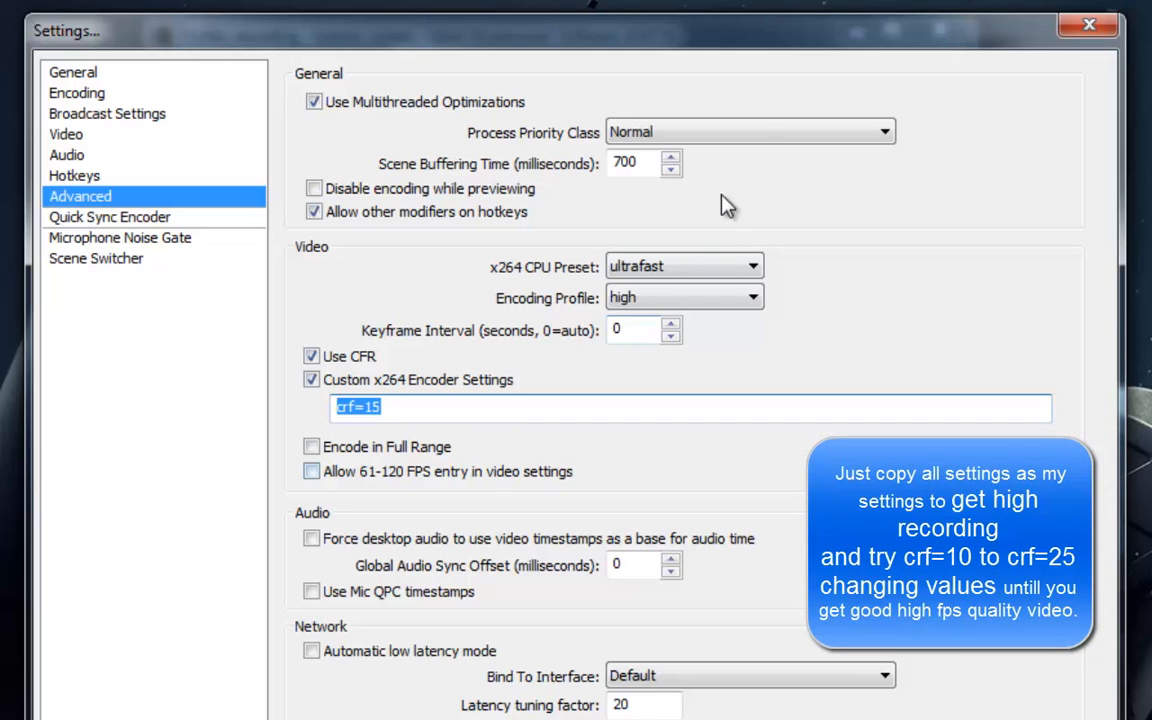
Change the process priority class from Normal to Above Normal
click(749, 131)
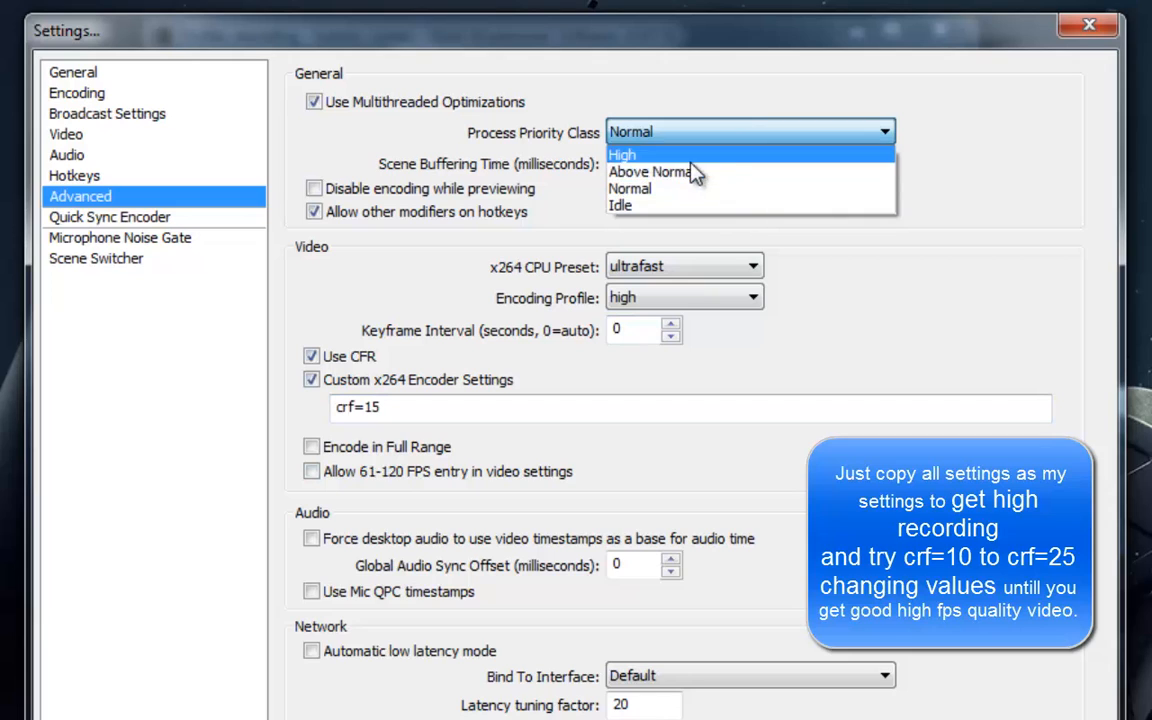
click(651, 171)
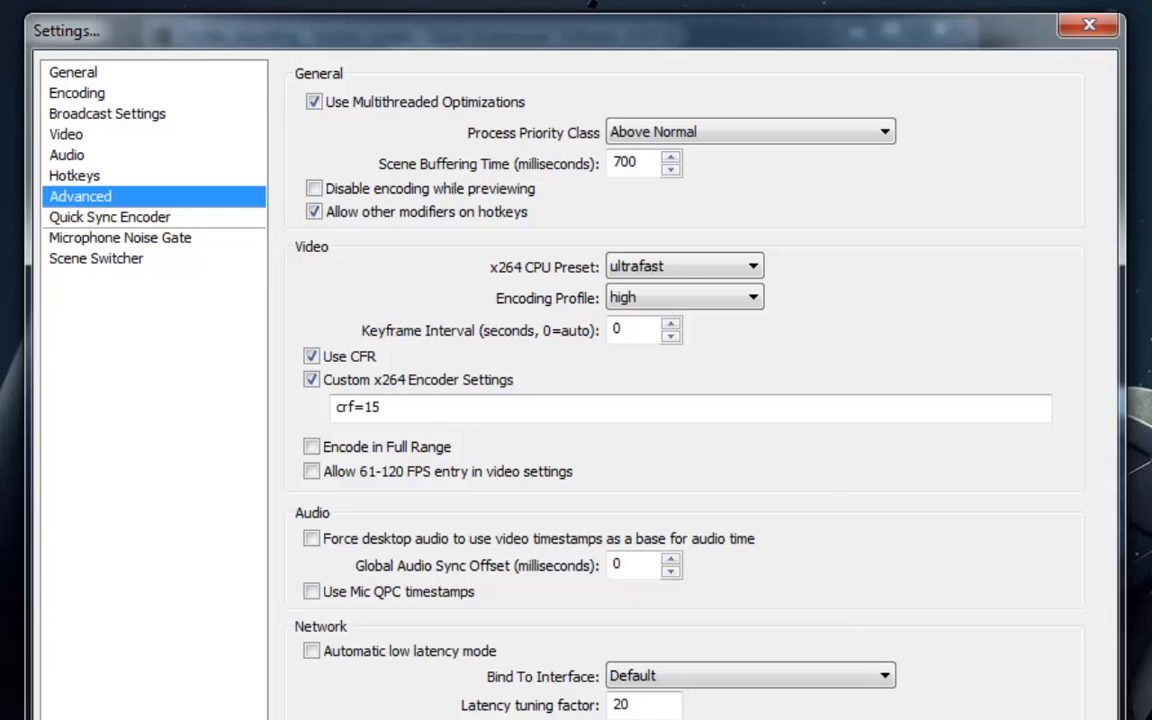
mouse_move(190, 214)
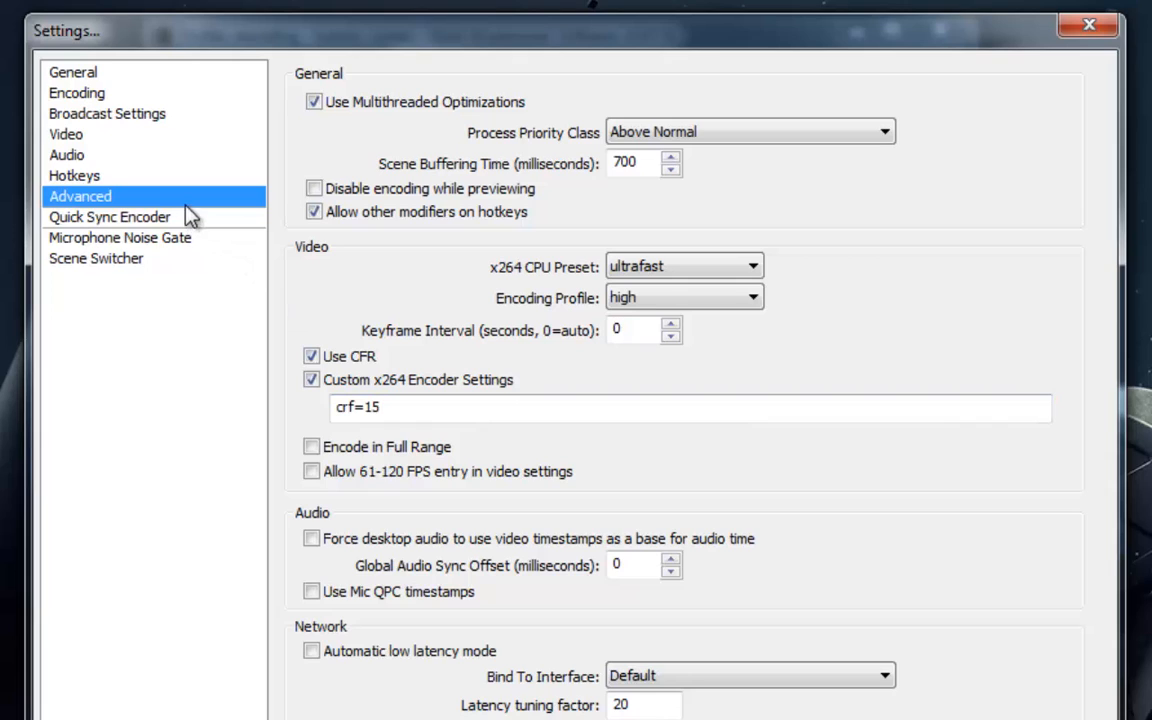
mouse_move(113, 137)
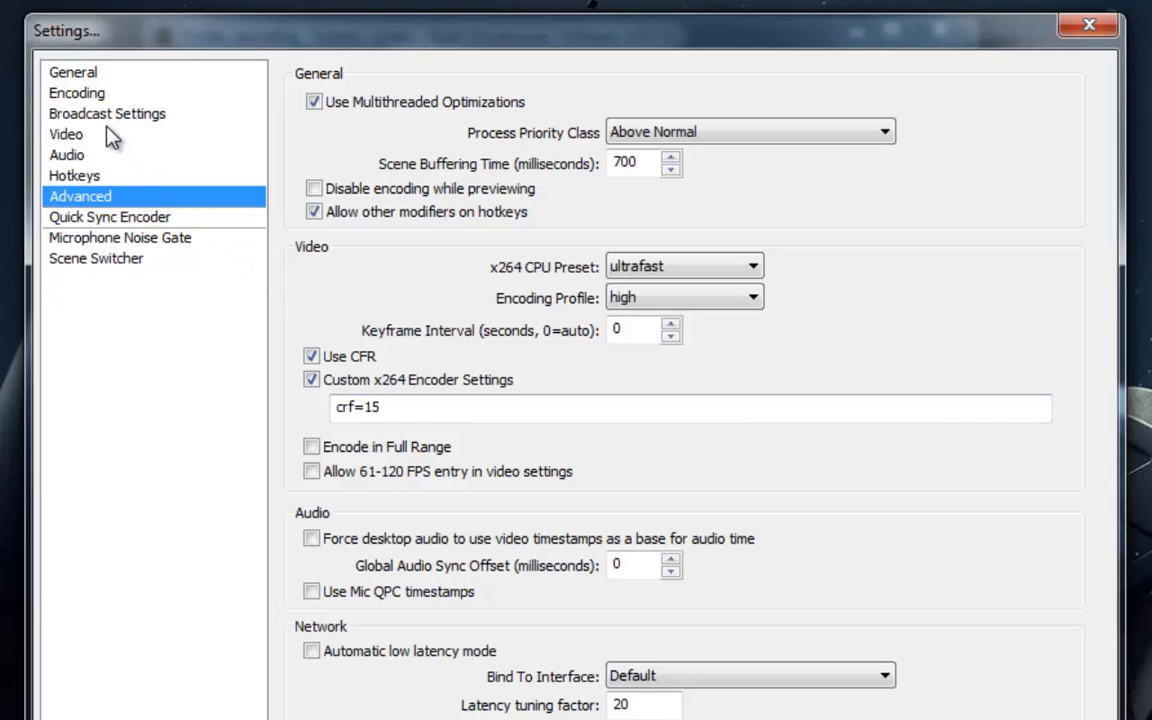
Confirm the Video page keeps 1280x800 at 60 FPS with no downscale, then Apply and OK
click(66, 134)
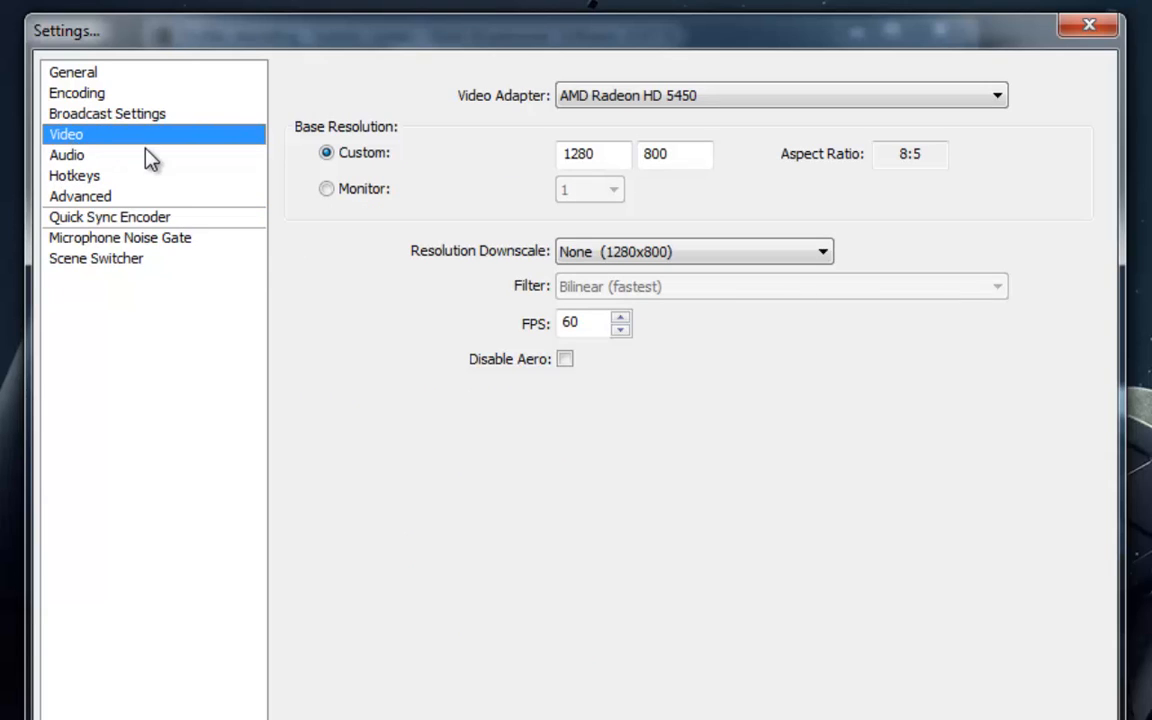
mouse_move(585, 610)
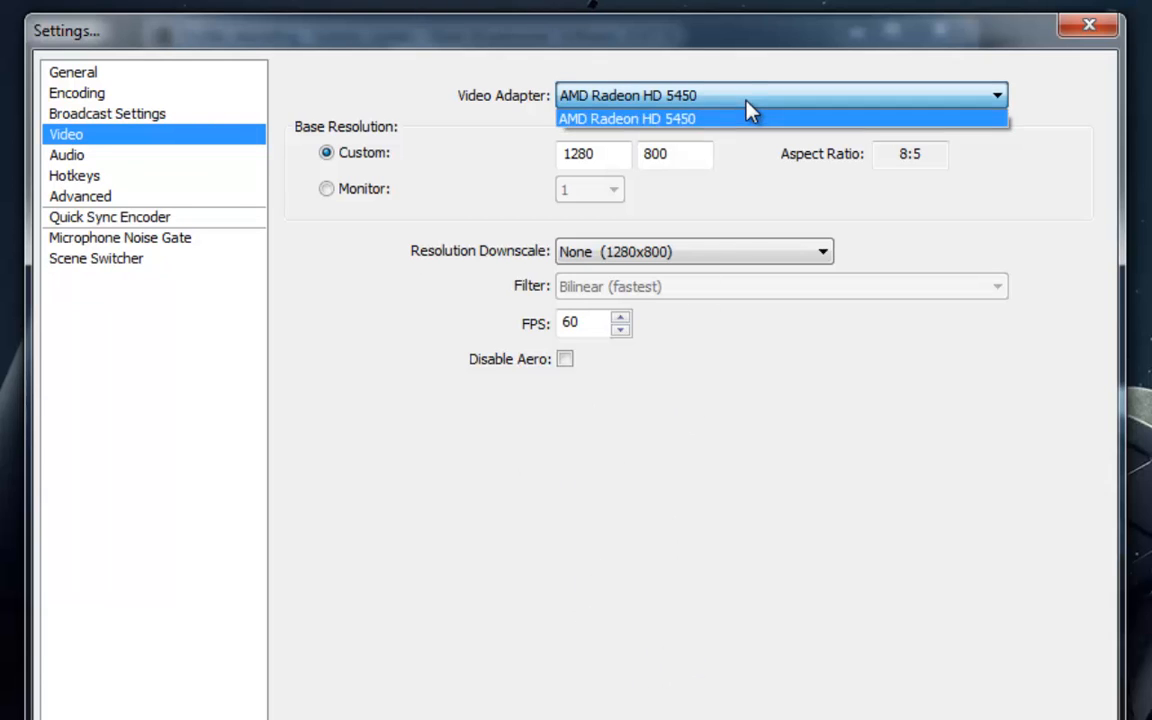
click(627, 118)
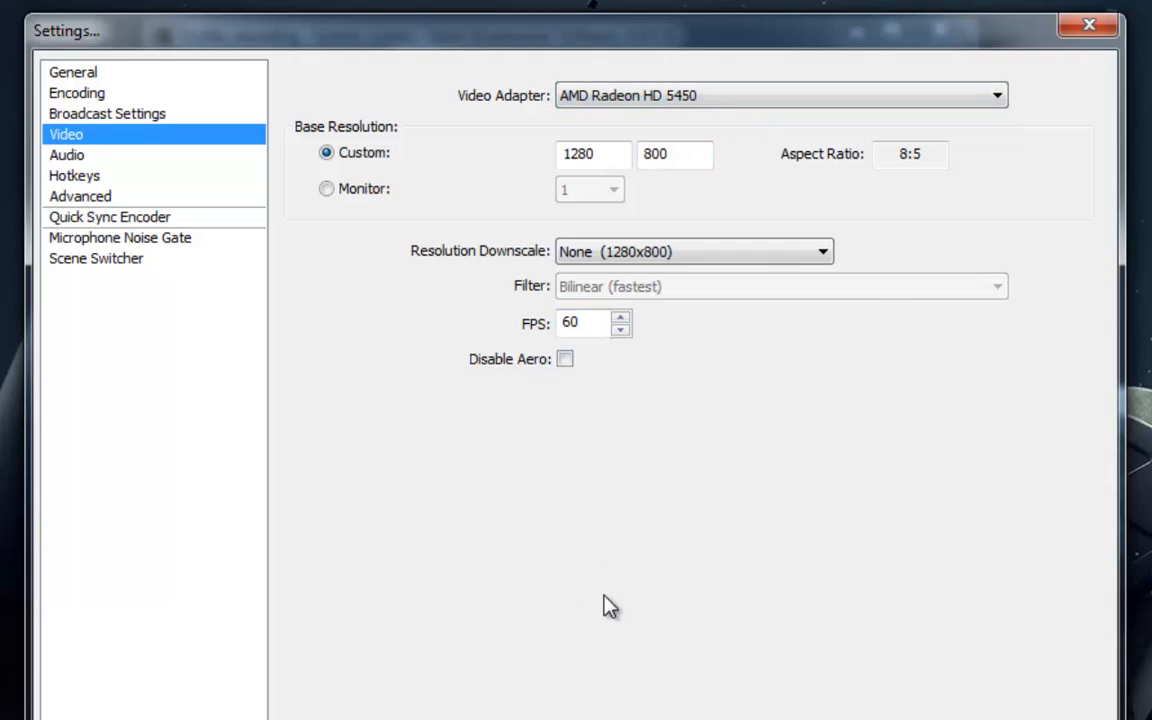
click(693, 251)
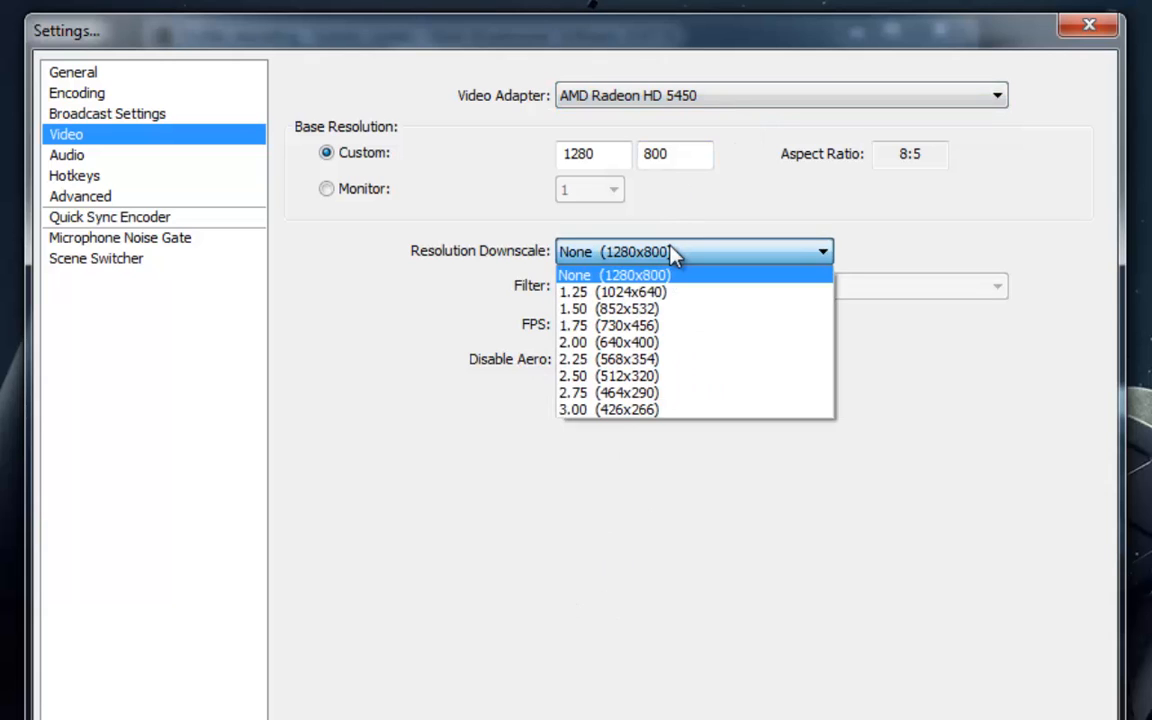
click(614, 274)
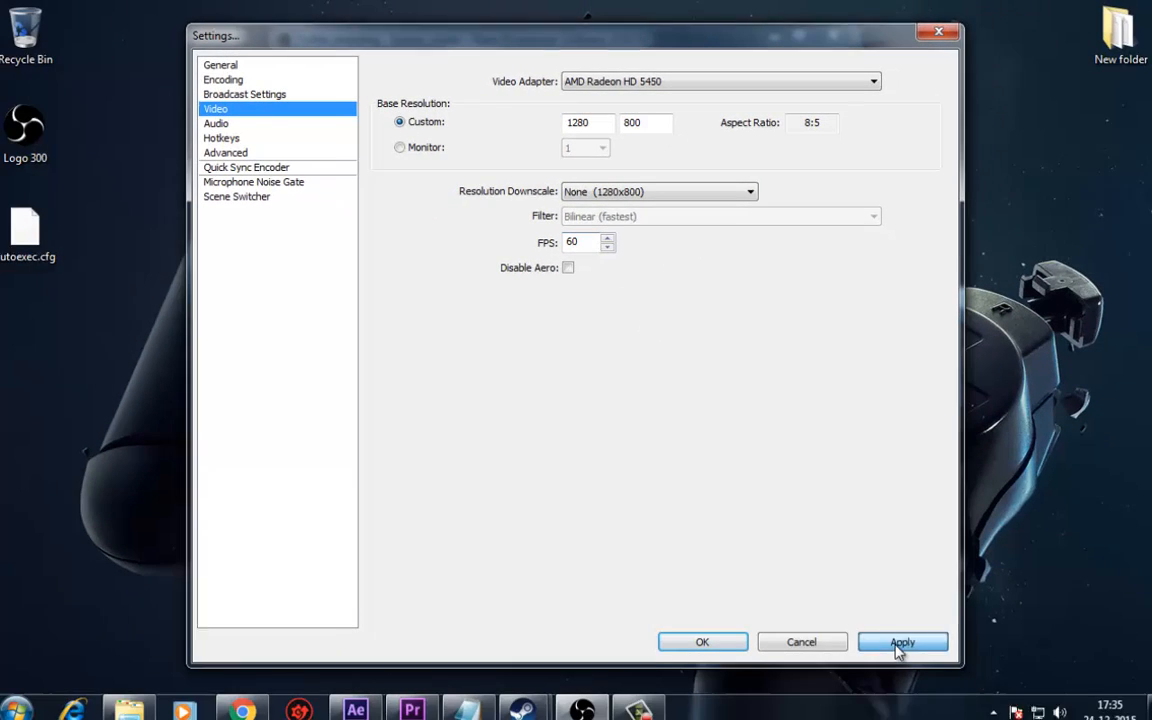
click(901, 641)
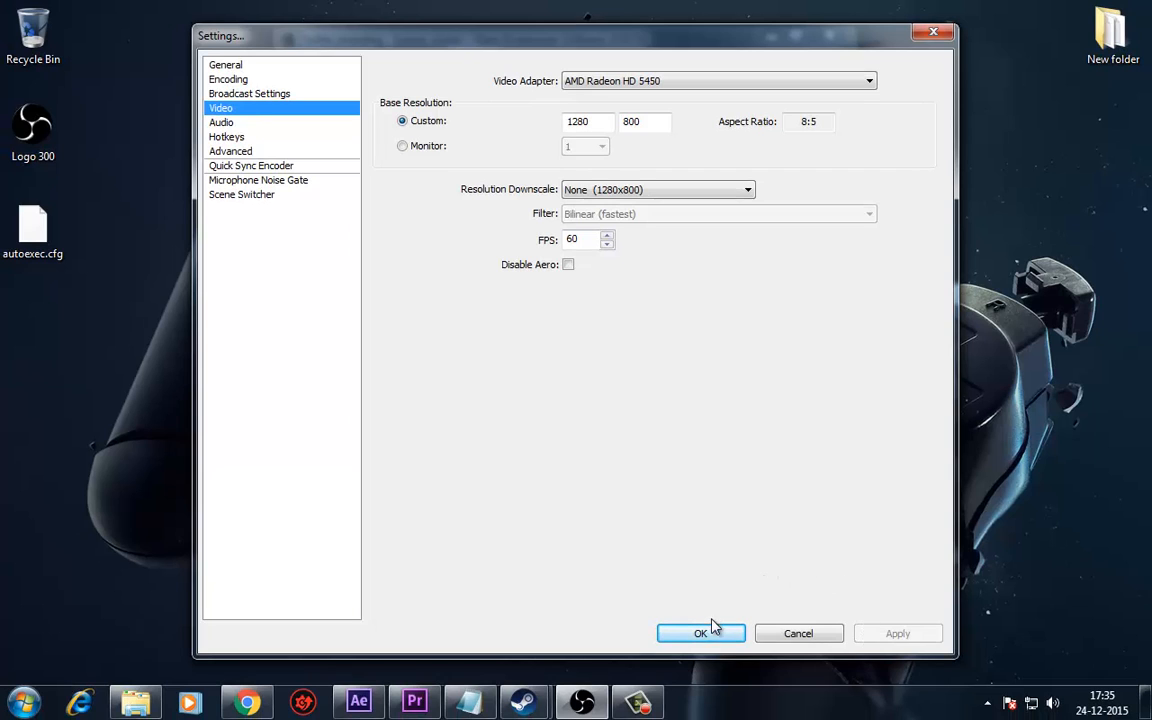
click(701, 633)
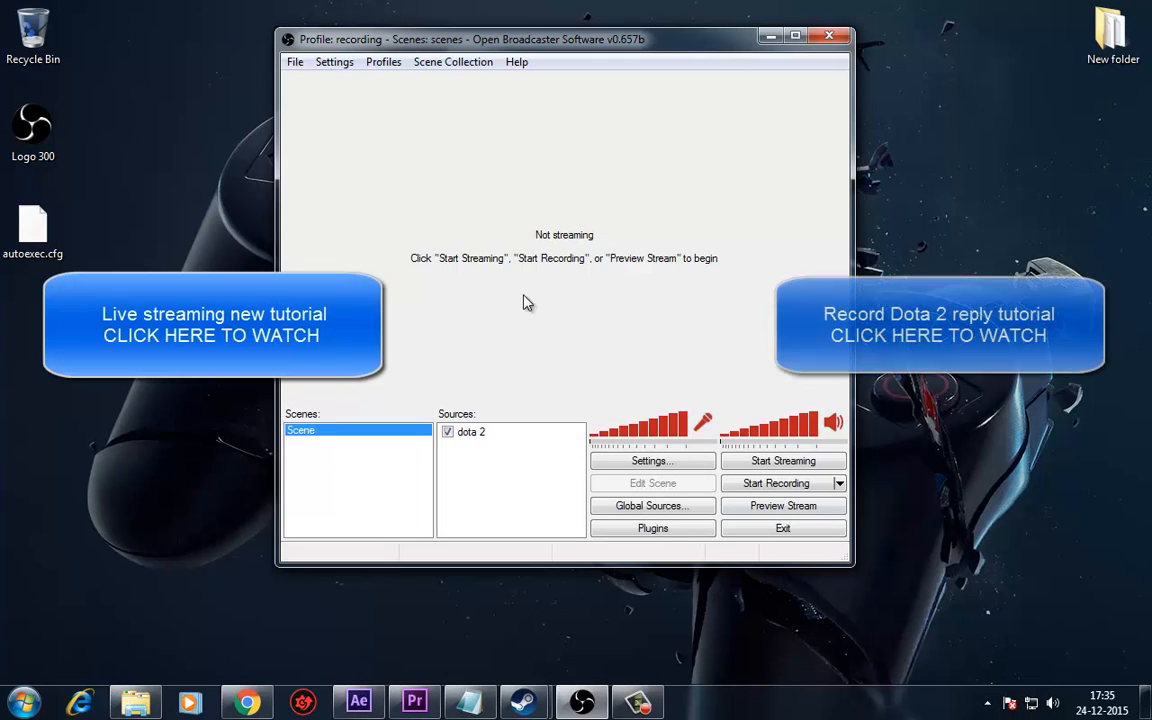
mouse_move(646, 350)
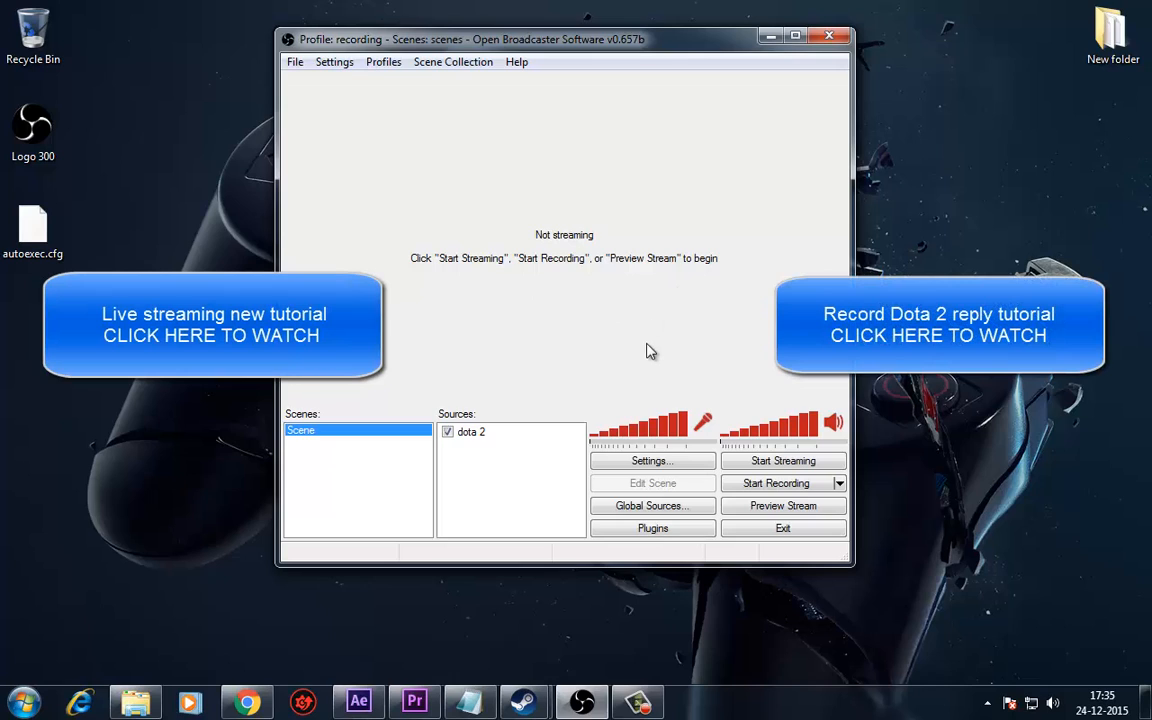
mouse_move(982, 233)
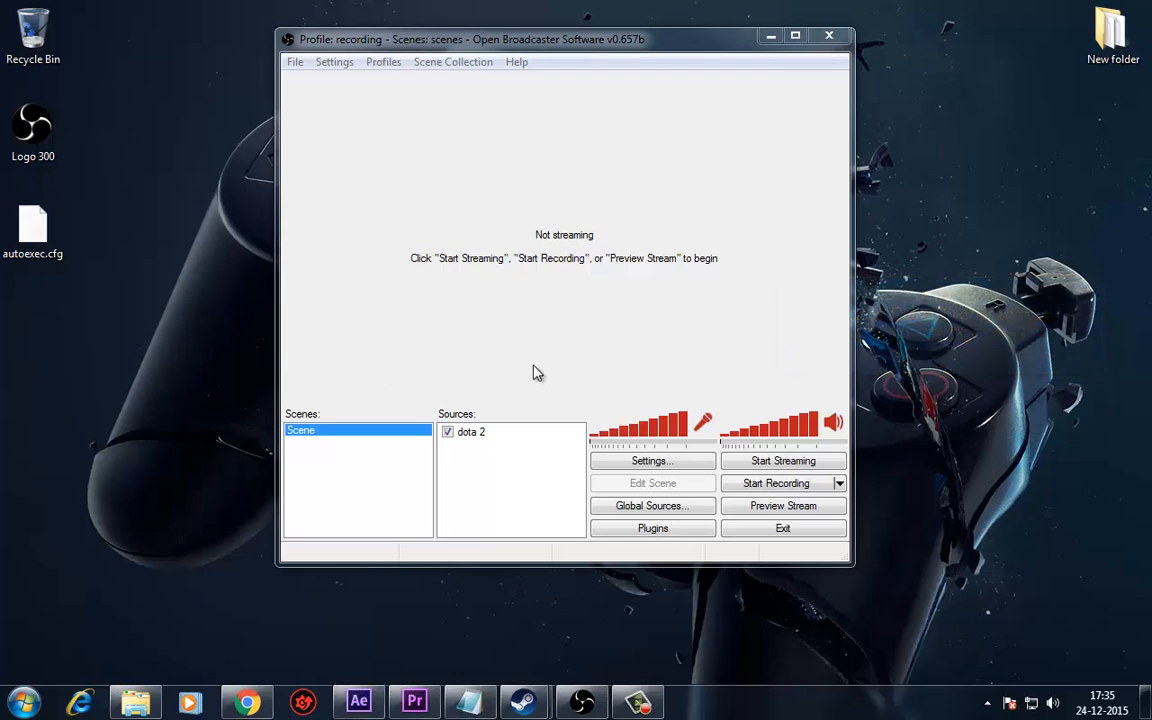
click(776, 483)
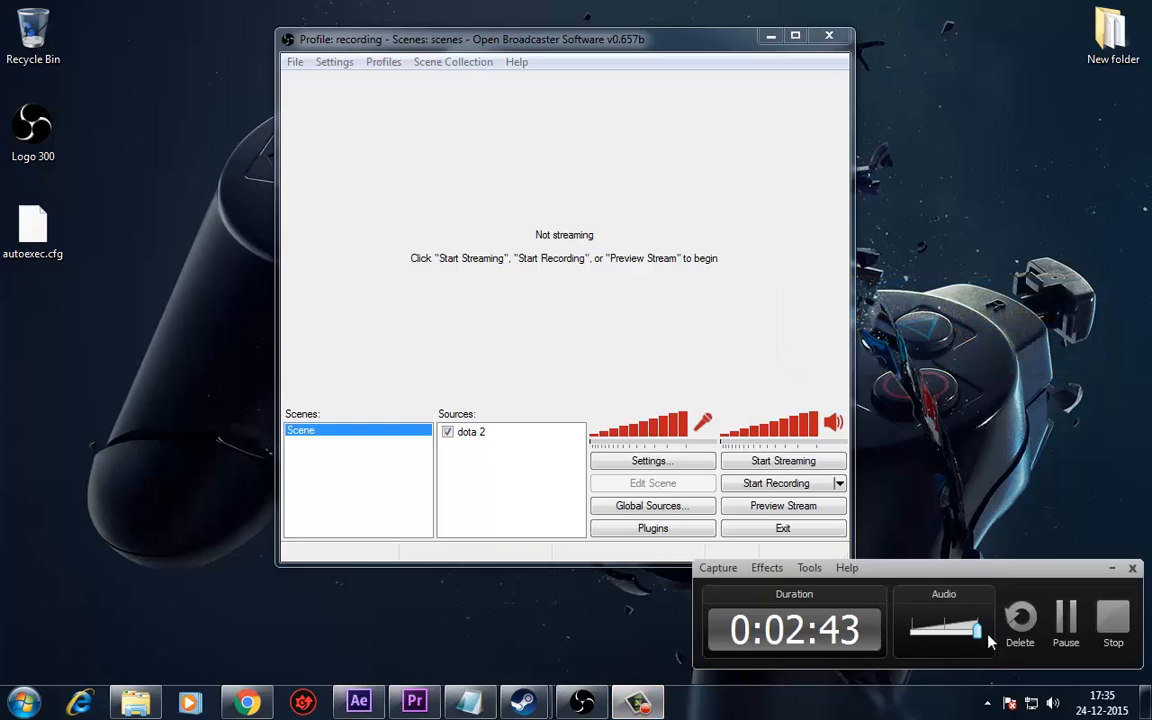